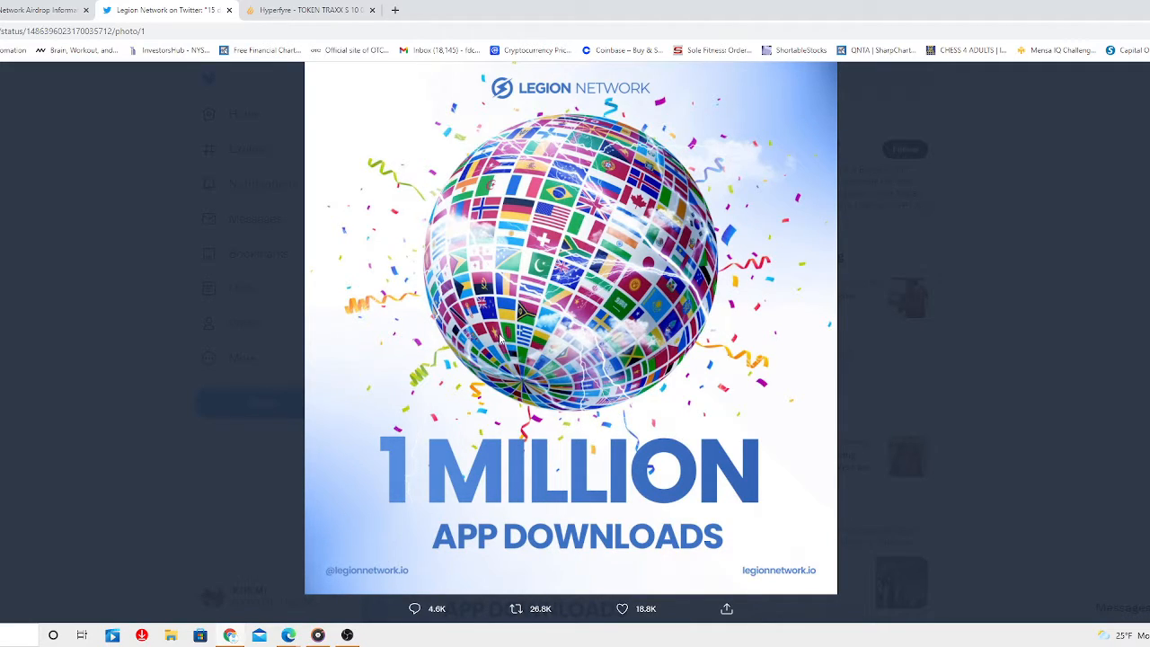
pyautogui.moveTo(499, 347)
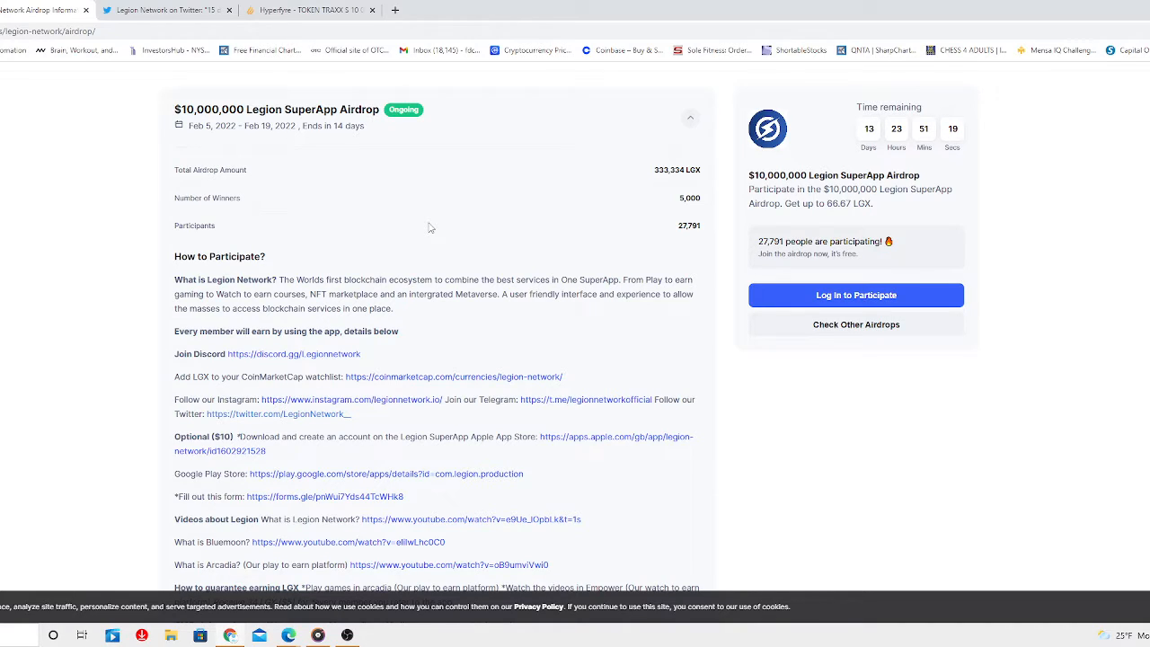
# - Read through the Legion SuperApp airdrop's How to Participate steps and continue to the Legion Network downloads tweet
pyautogui.scroll(-3)
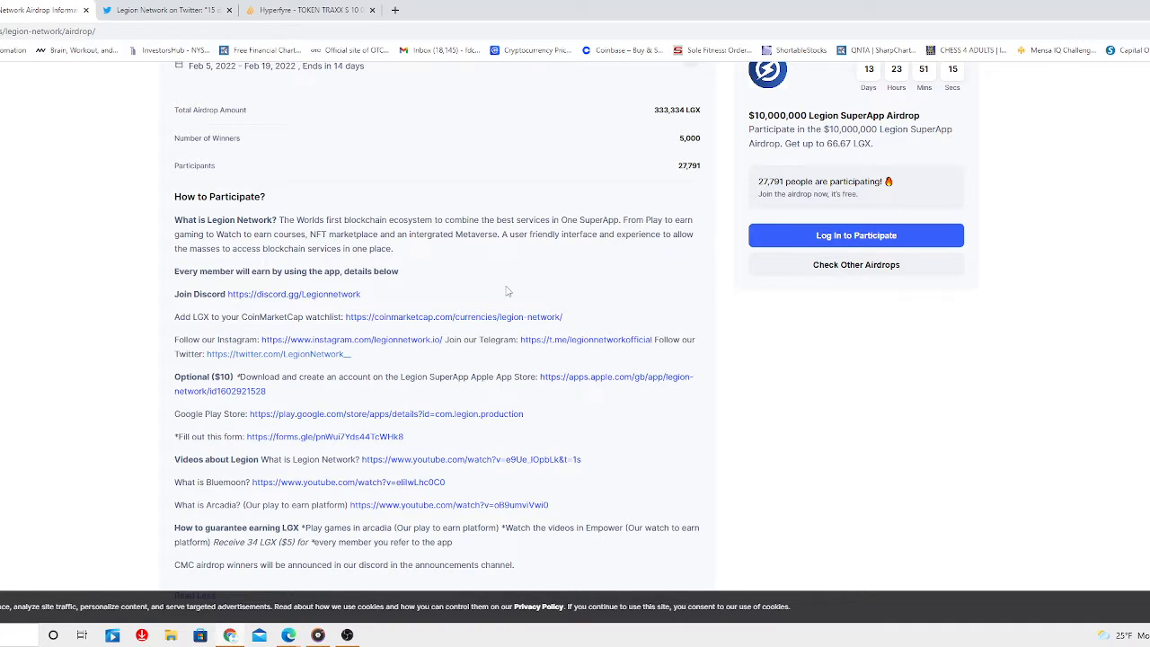
pyautogui.scroll(-3)
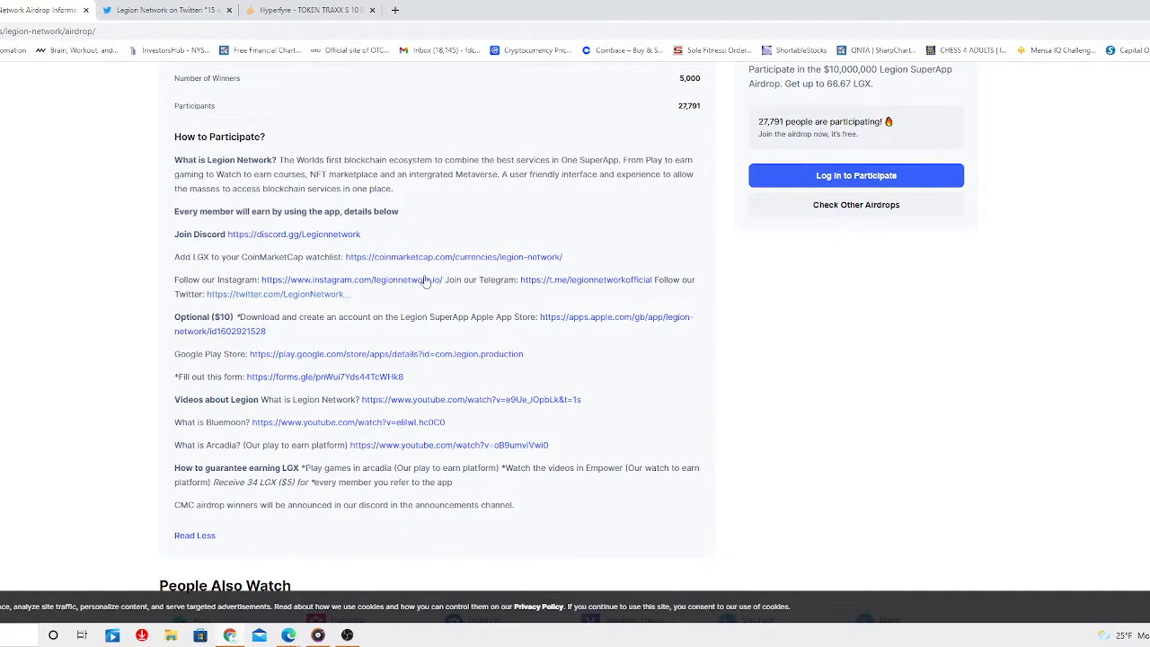
pyautogui.moveTo(255, 270)
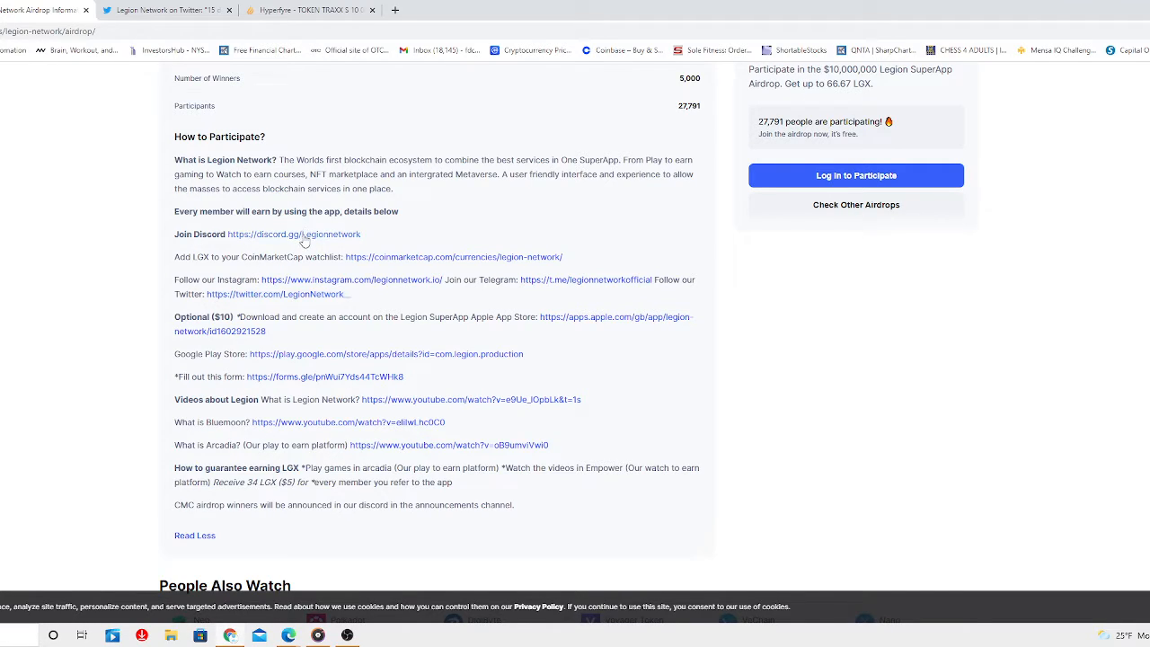
pyautogui.click(292, 233)
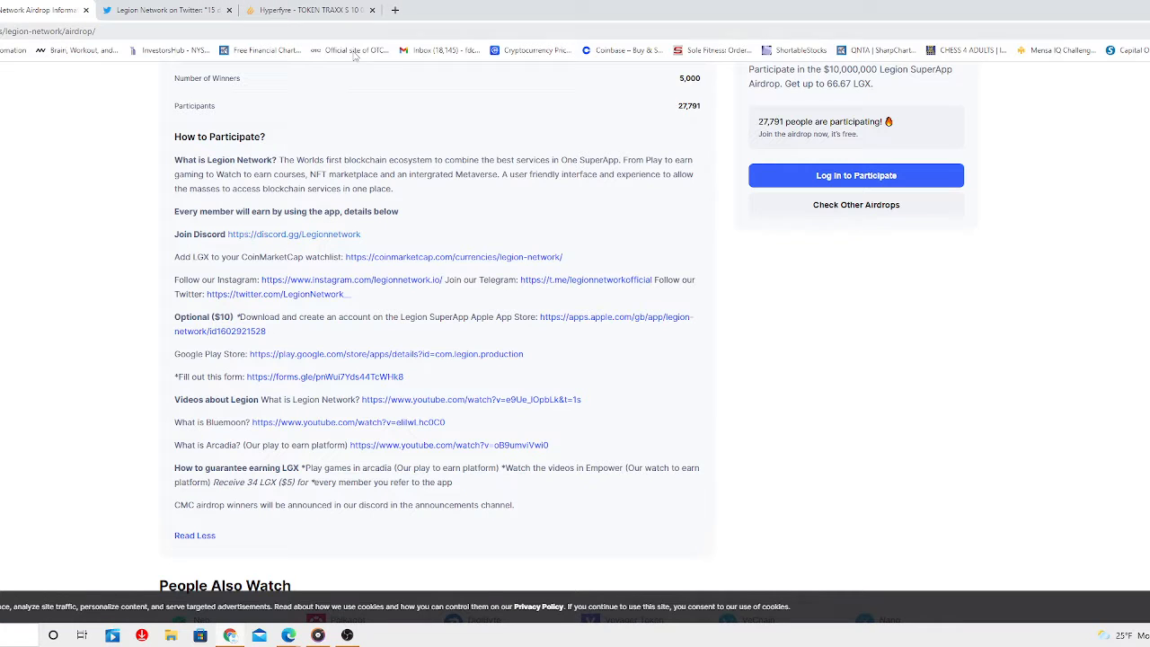
pyautogui.scroll(-3)
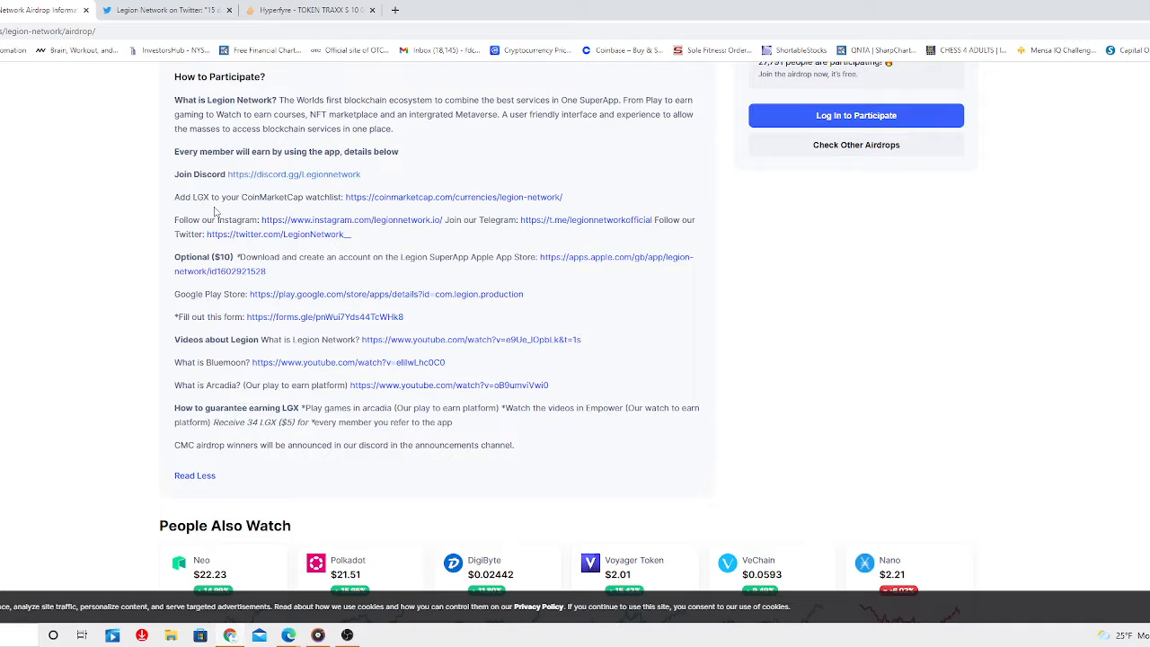
pyautogui.moveTo(384, 208)
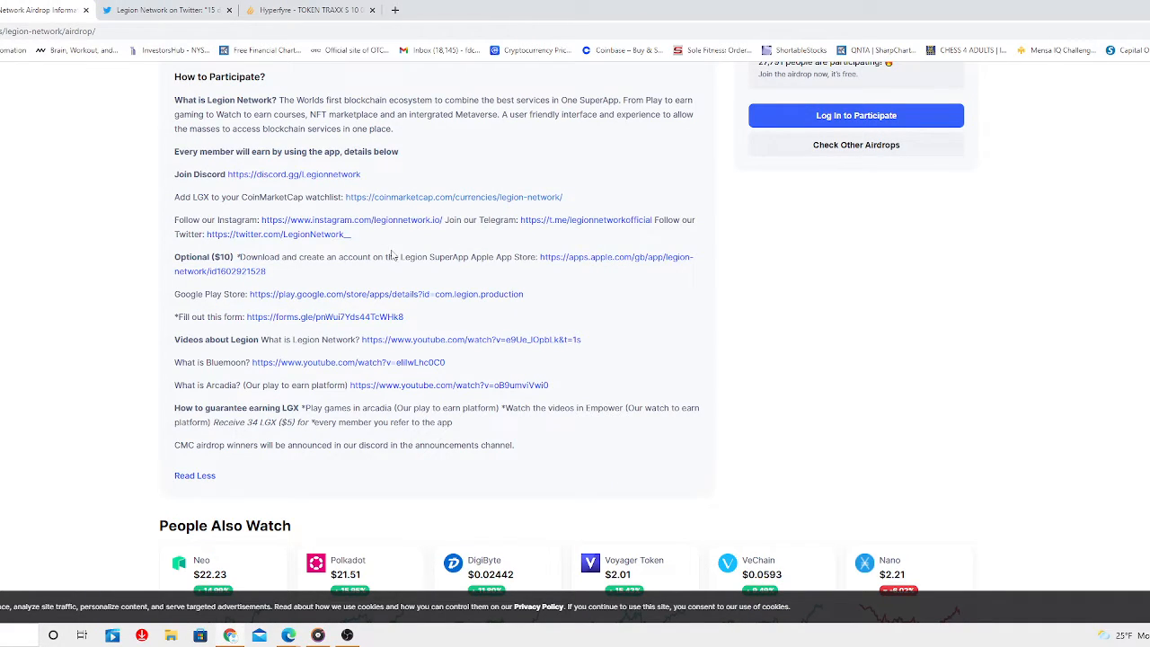
pyautogui.moveTo(363, 226)
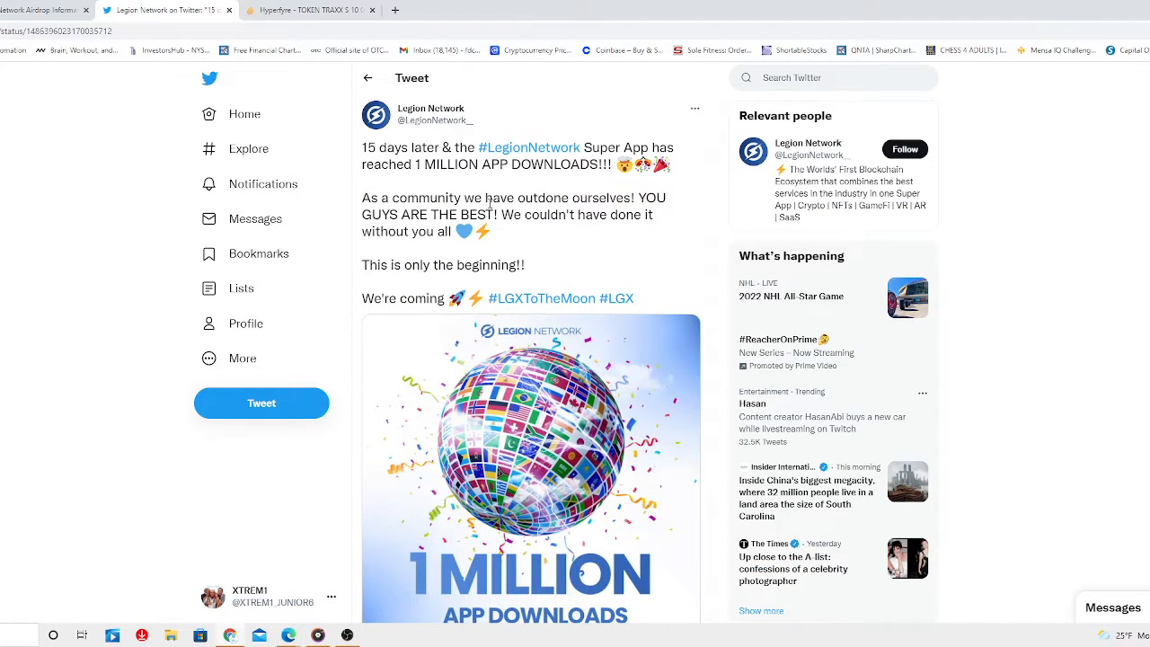
# - Browse the replies under Legion Network's 1 Million App Downloads tweet
pyautogui.scroll(-3)
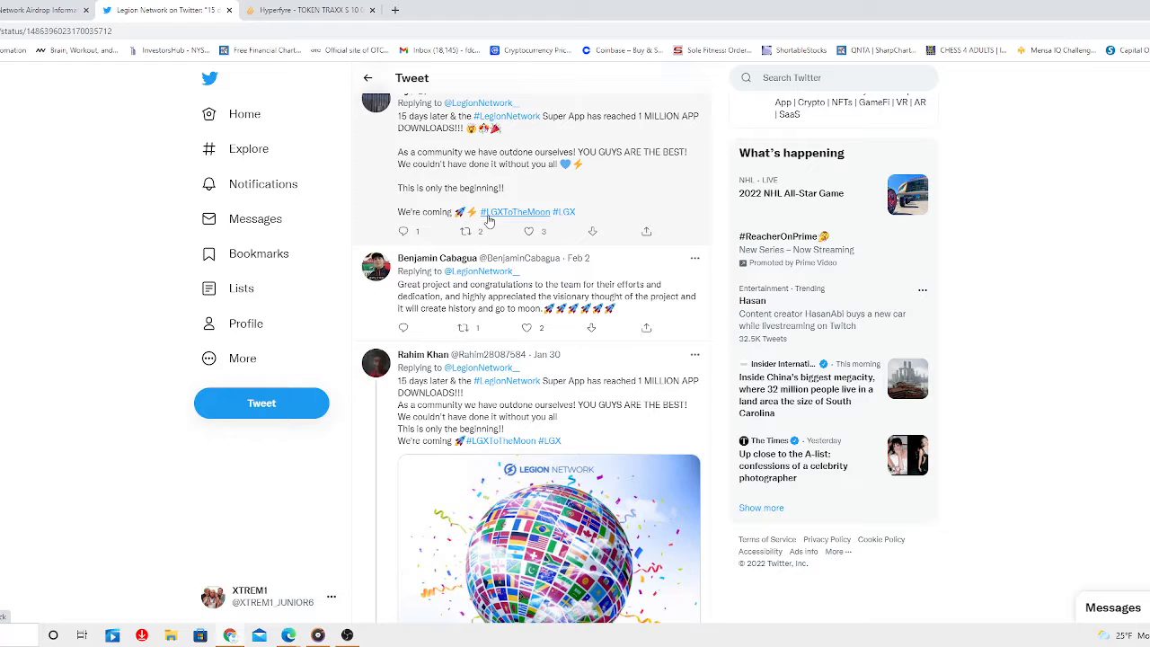
pyautogui.scroll(-3)
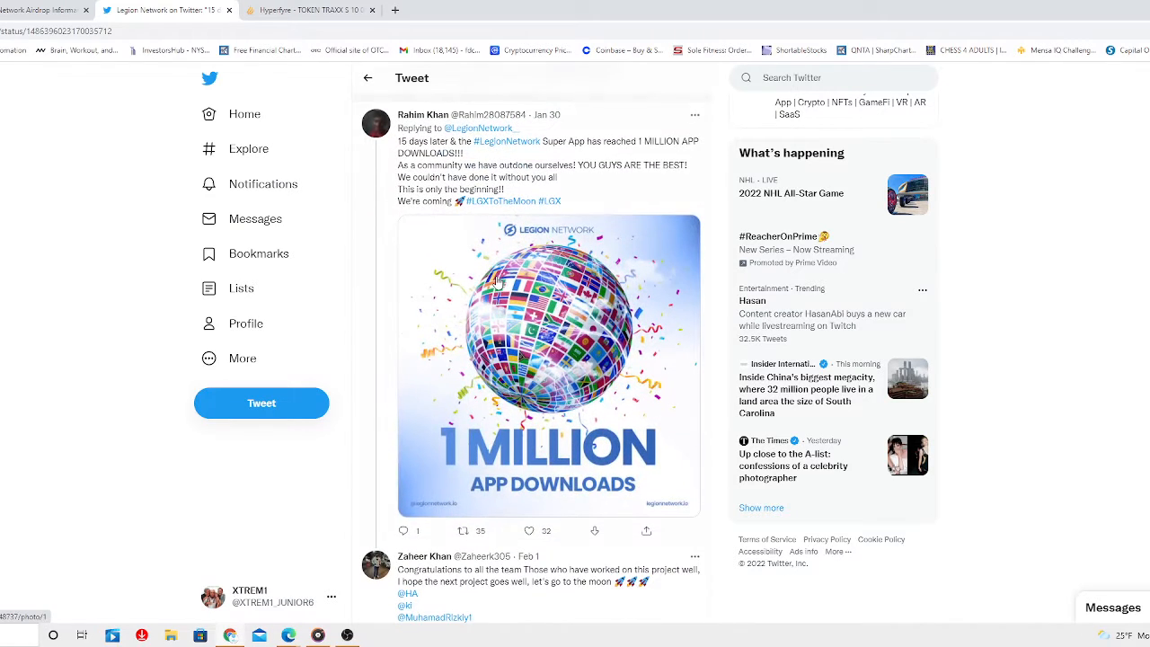
pyautogui.scroll(-3)
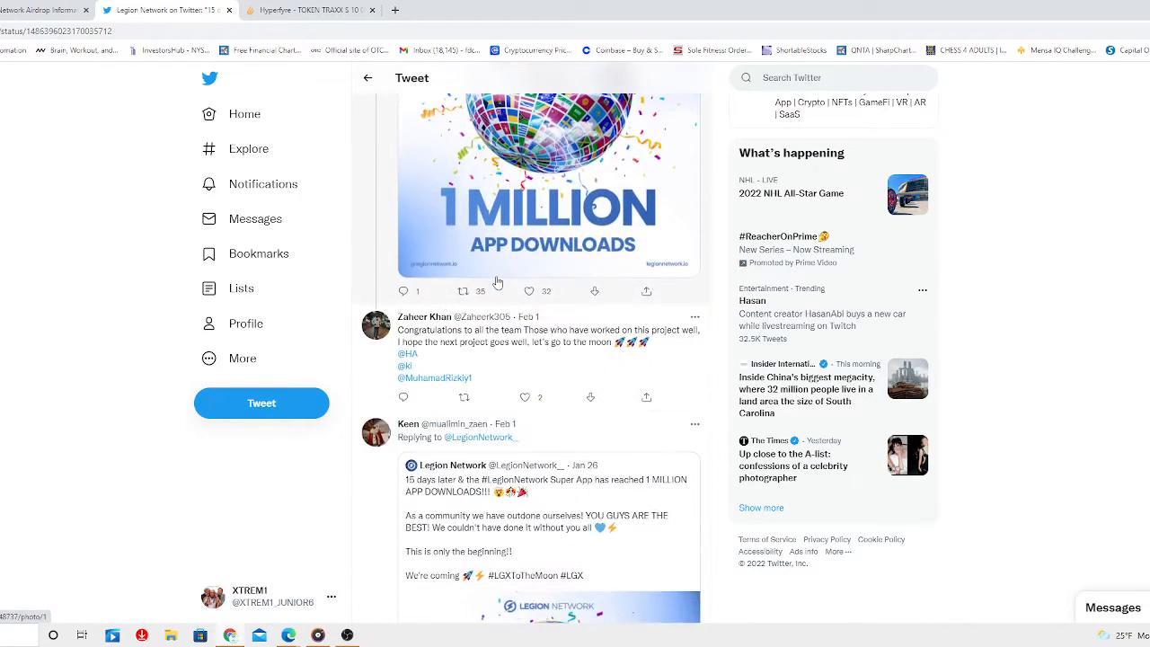
pyautogui.scroll(-3)
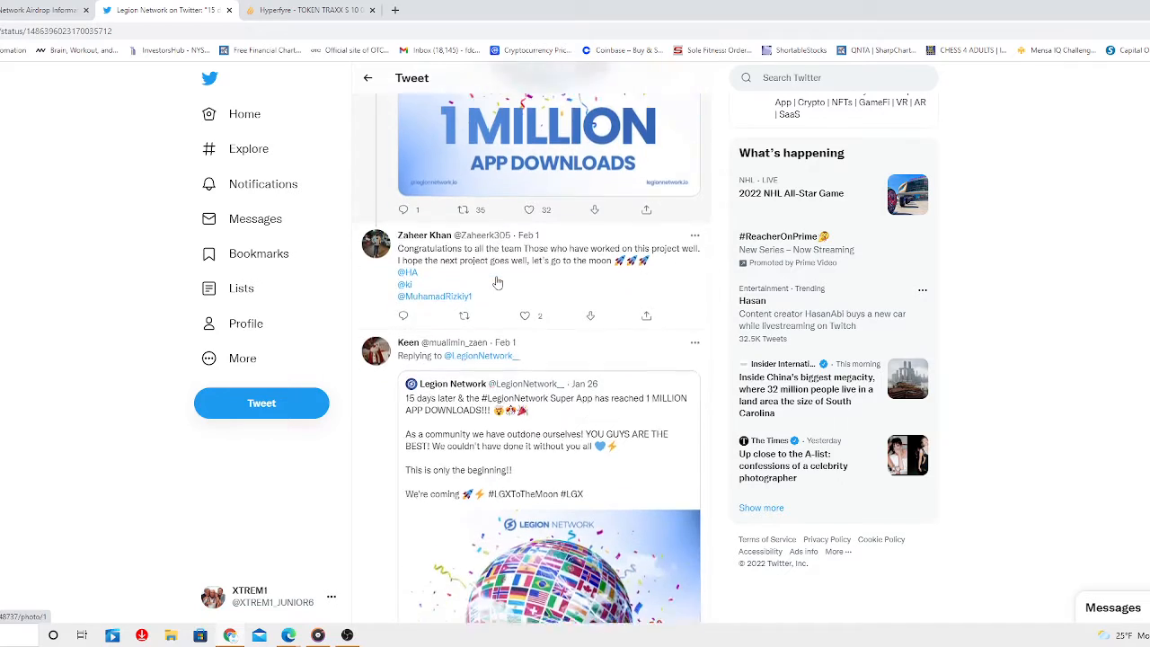
pyautogui.scroll(-3)
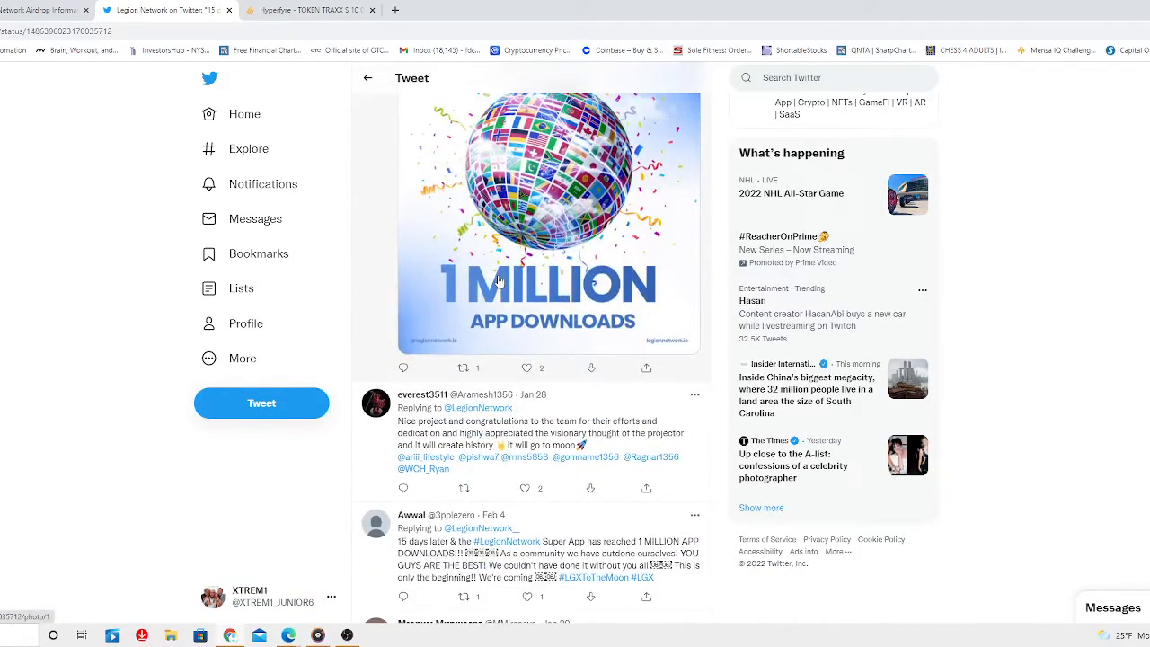
pyautogui.scroll(-3)
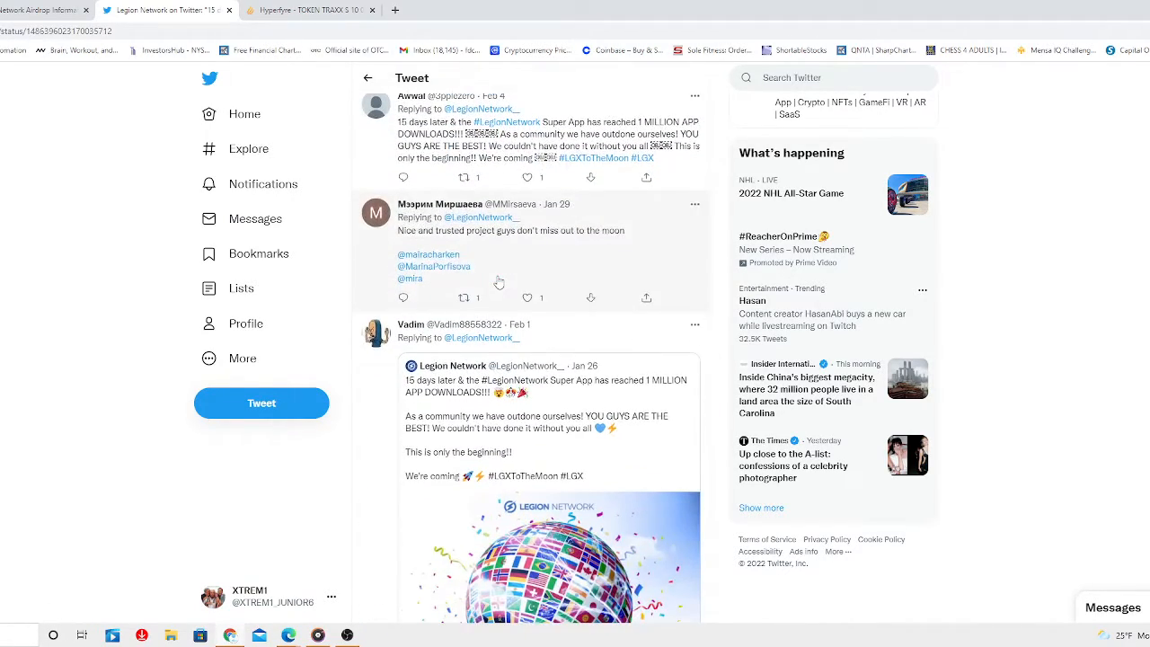
pyautogui.scroll(-3)
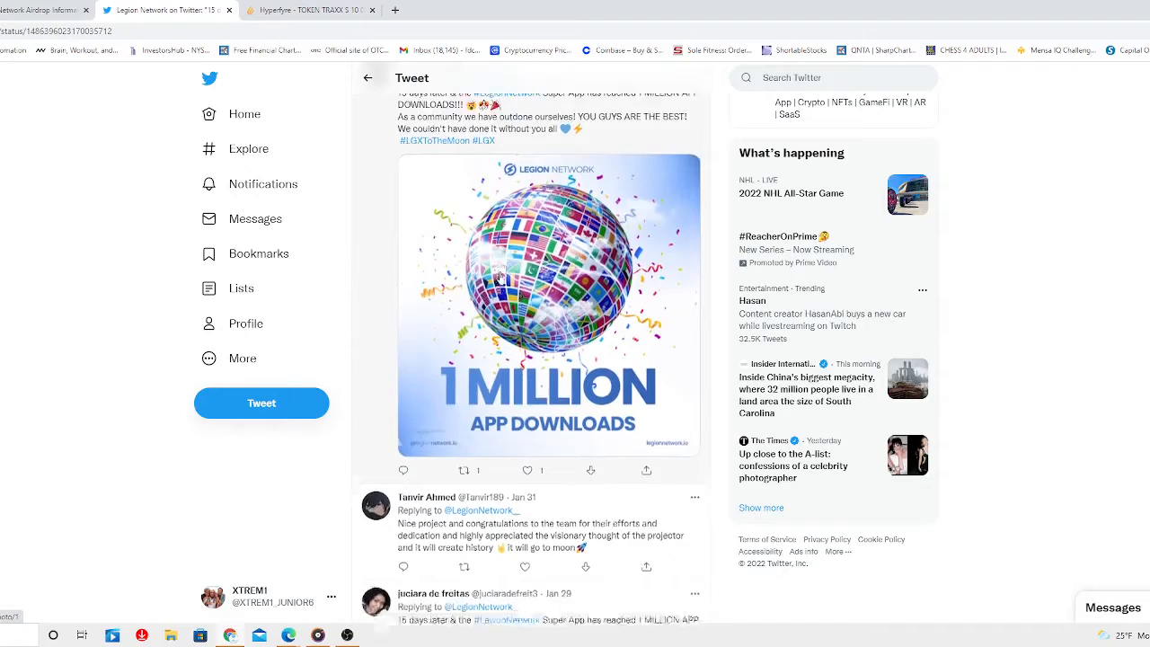
pyautogui.scroll(-3)
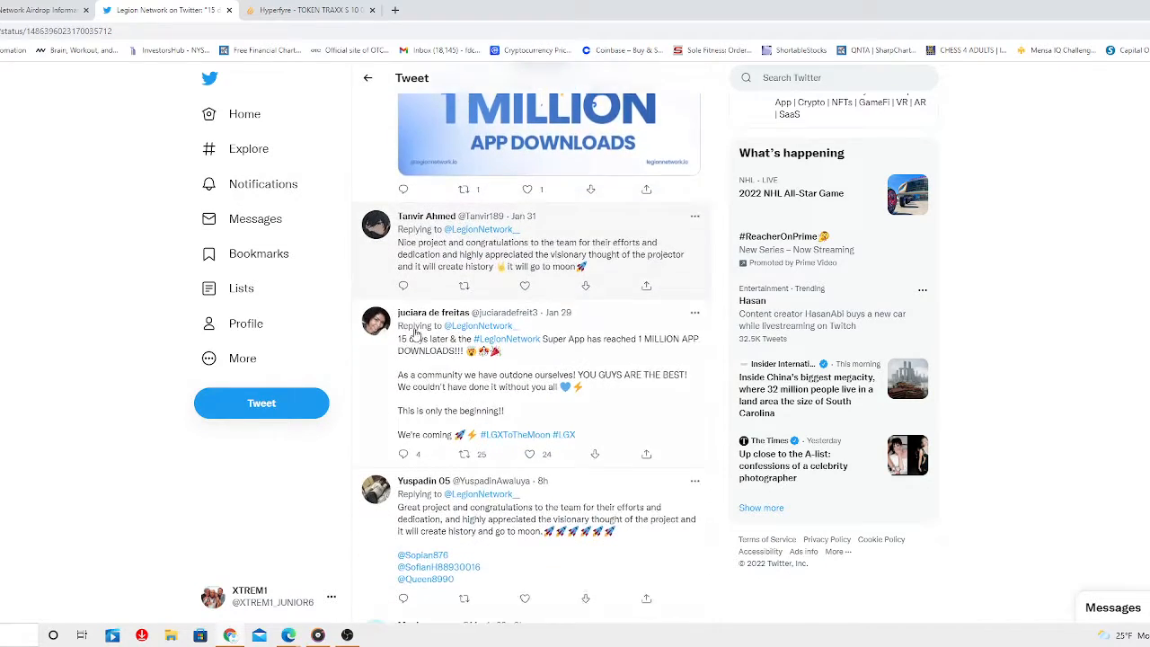
pyautogui.scroll(-3)
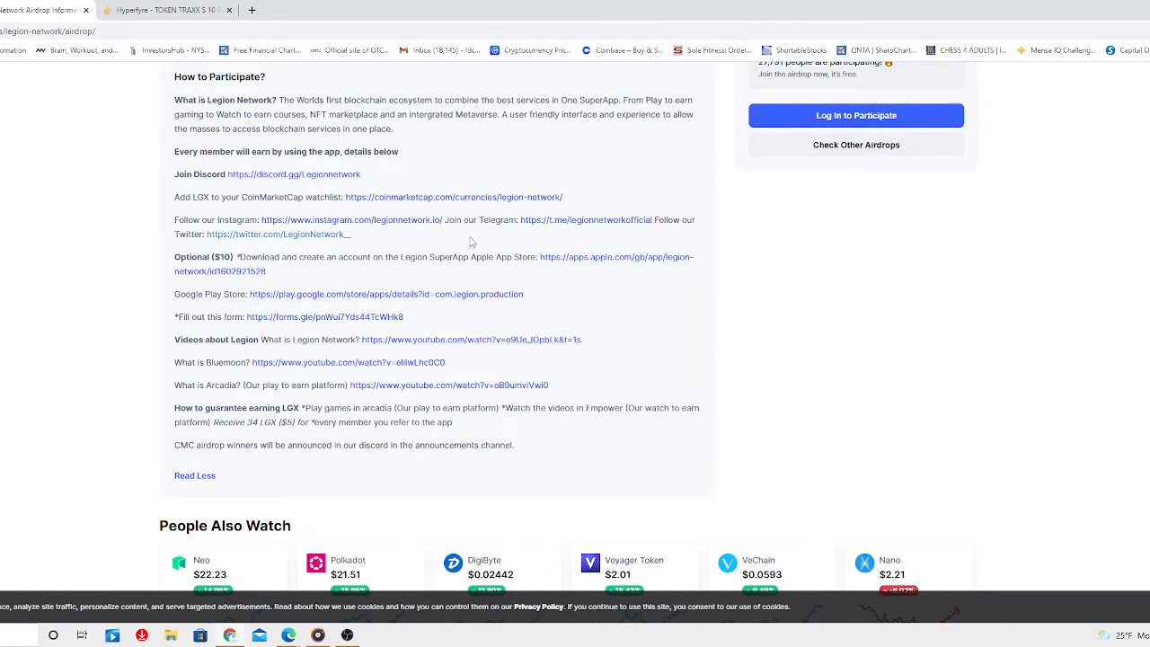
pyautogui.moveTo(280, 288)
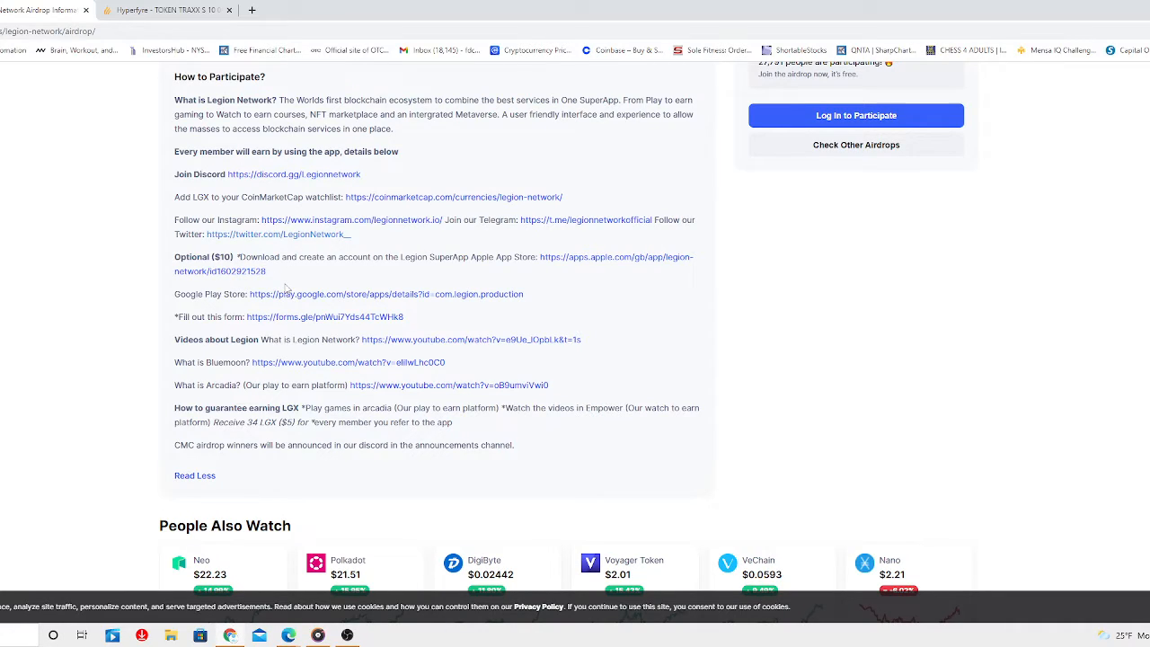
pyautogui.moveTo(291, 276)
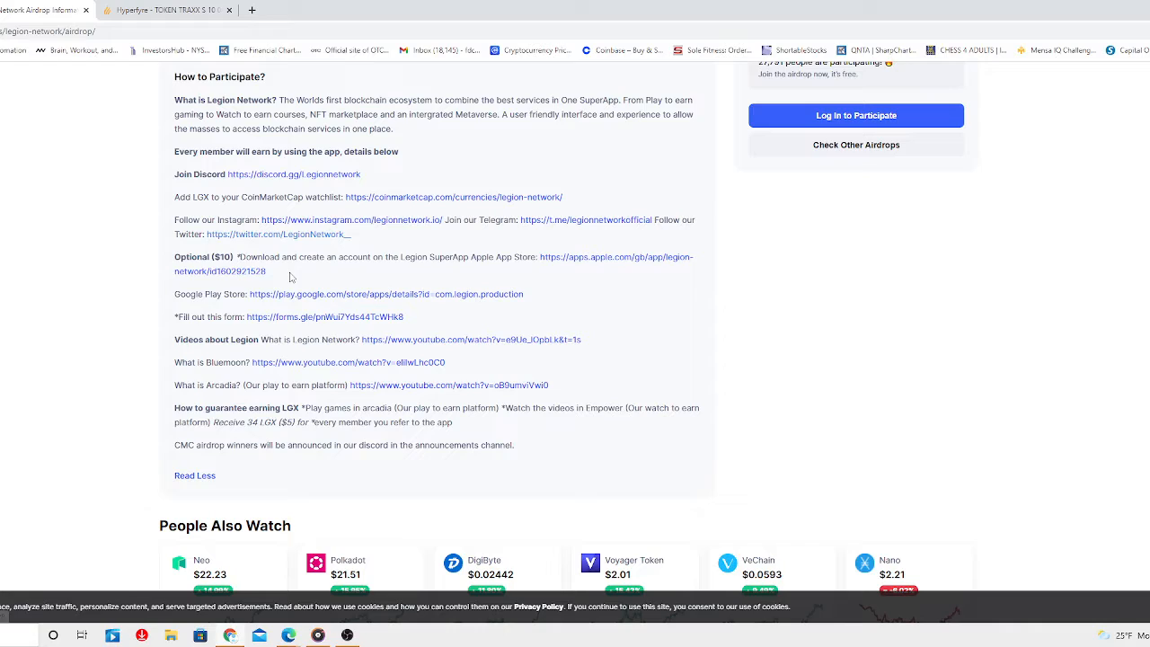
pyautogui.moveTo(344, 282)
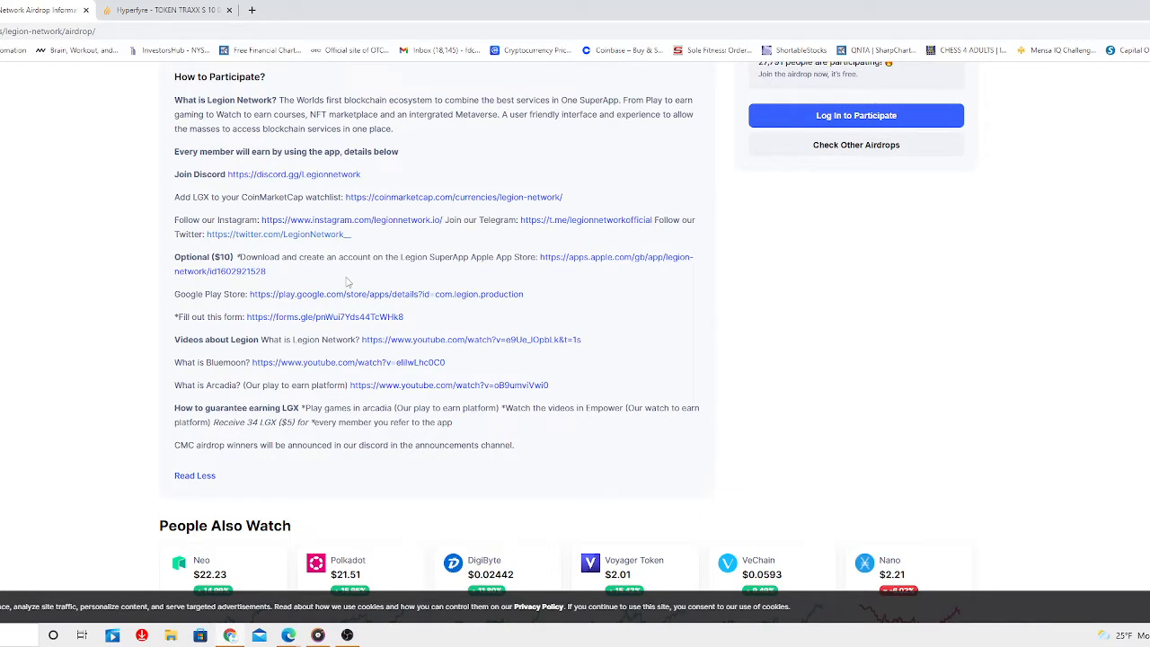
pyautogui.moveTo(431, 312)
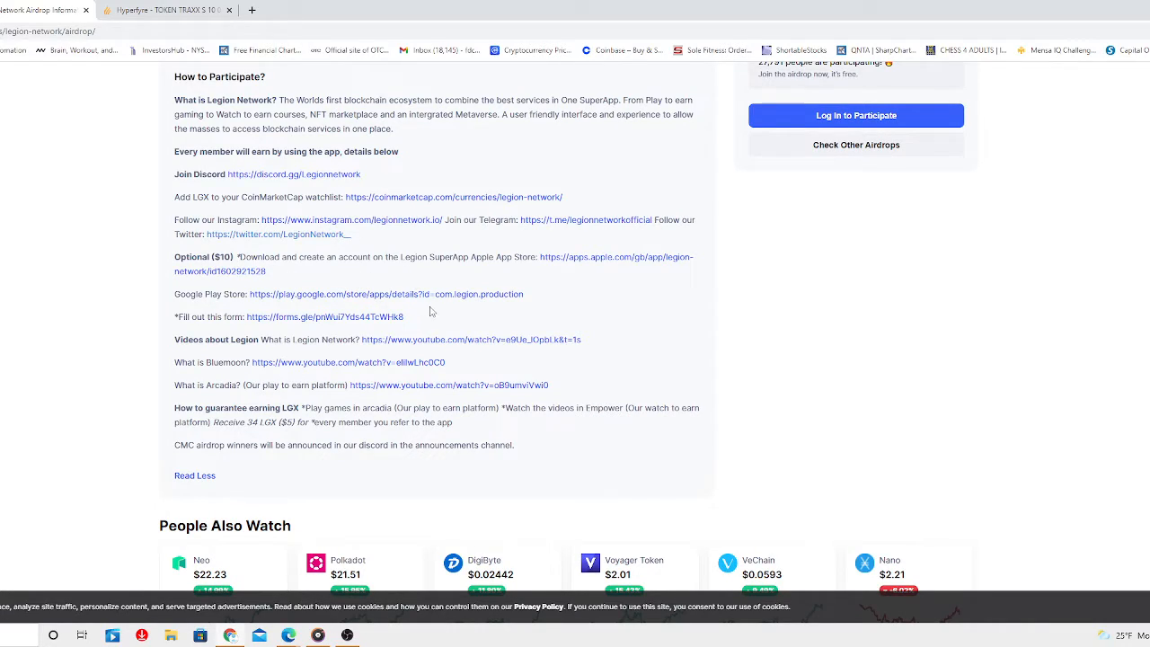
pyautogui.moveTo(513, 281)
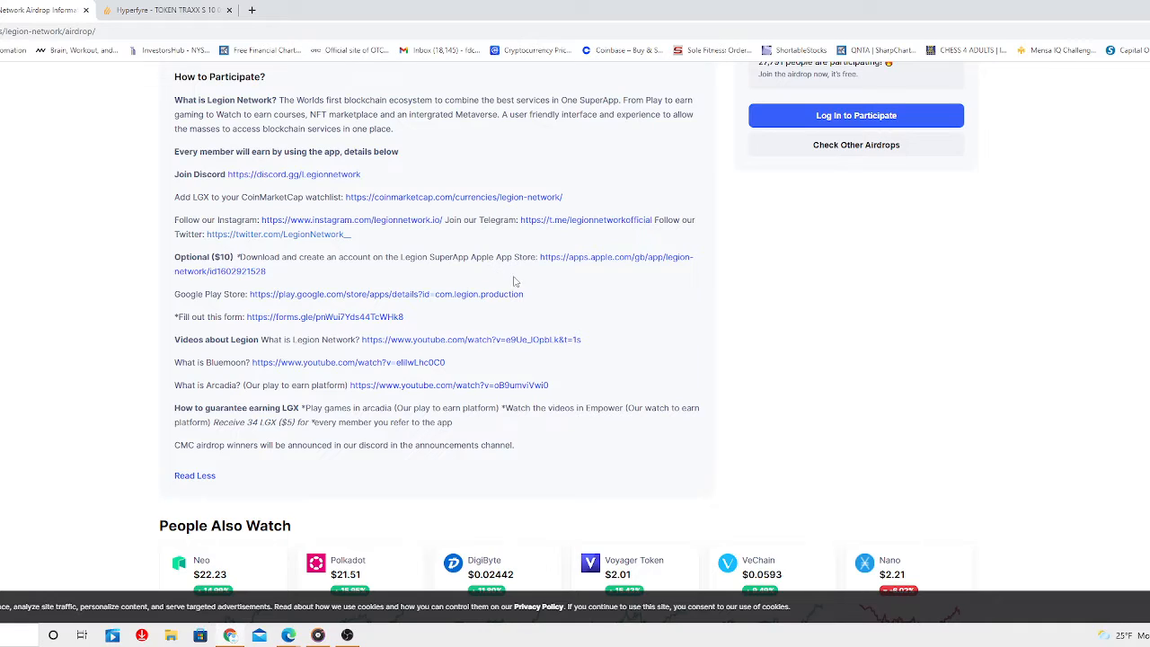
# - Expand the Legion Network app's full App Store description and review its What's New and Ratings sections
pyautogui.click(618, 257)
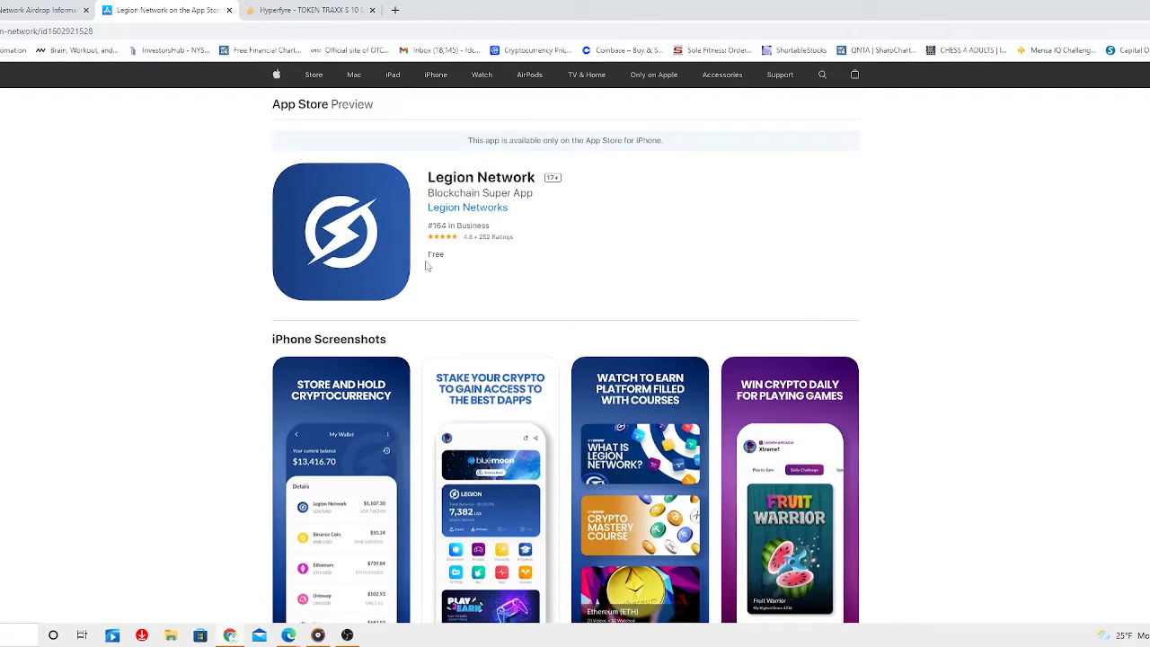
pyautogui.moveTo(445, 281)
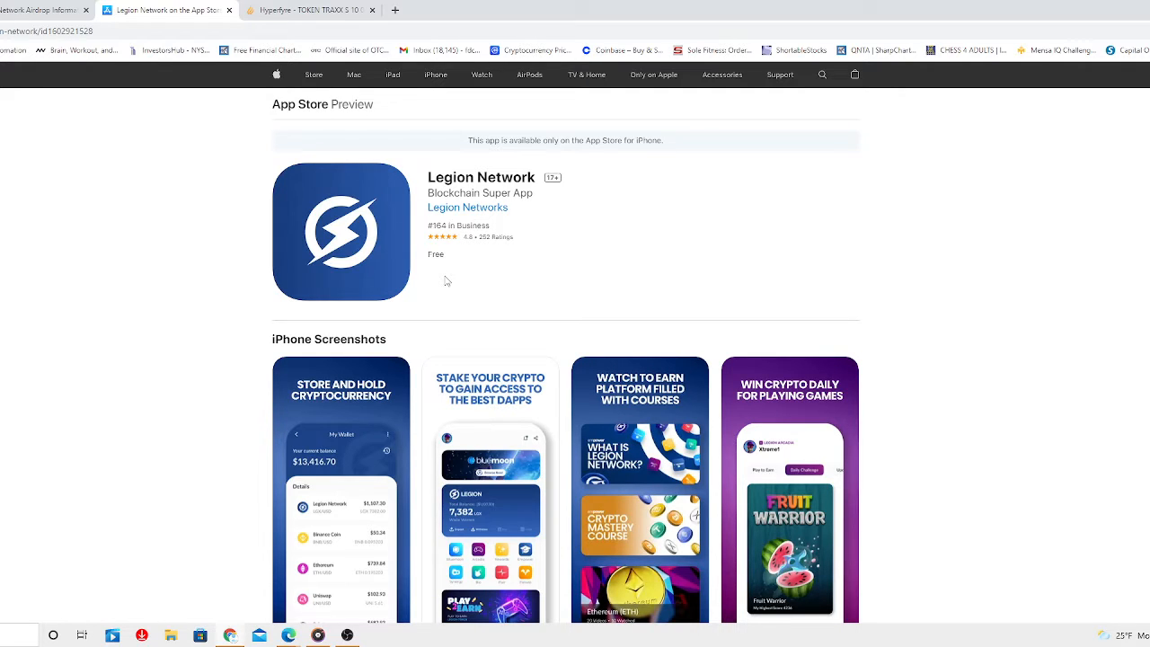
pyautogui.scroll(-3)
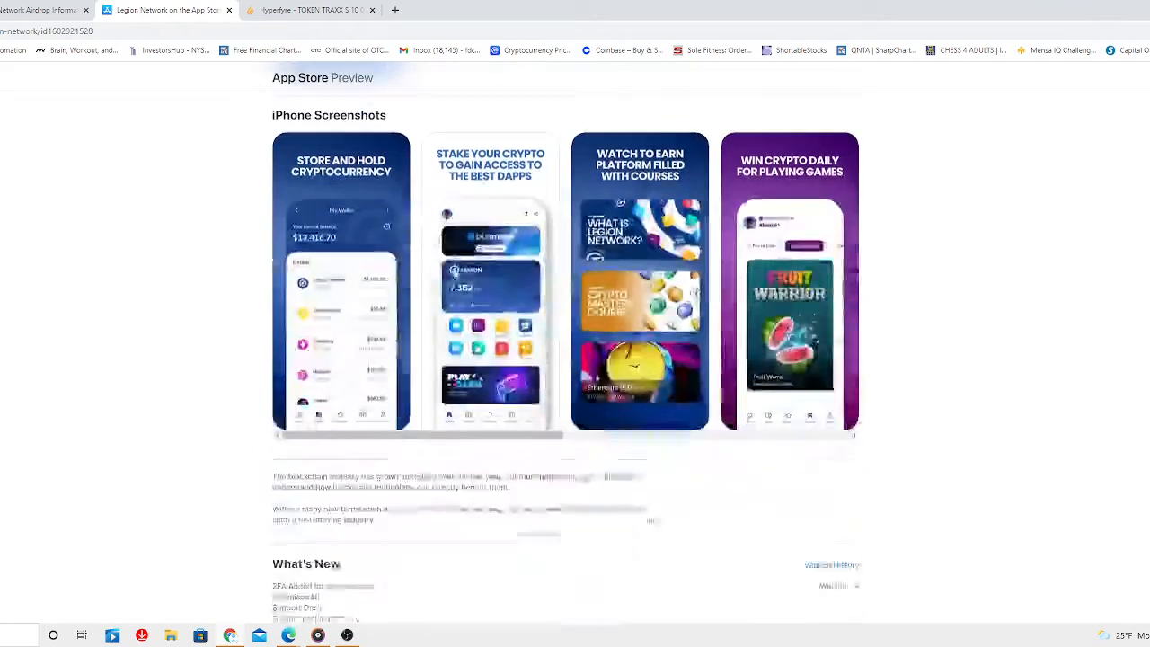
pyautogui.scroll(-3)
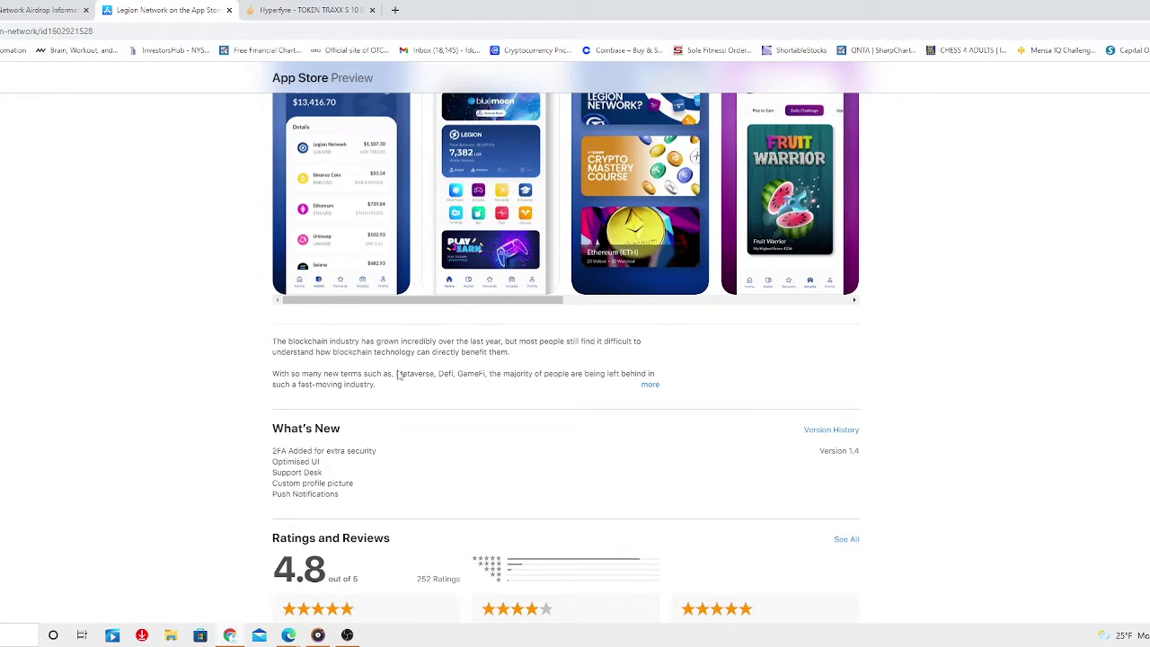
pyautogui.moveTo(487, 366)
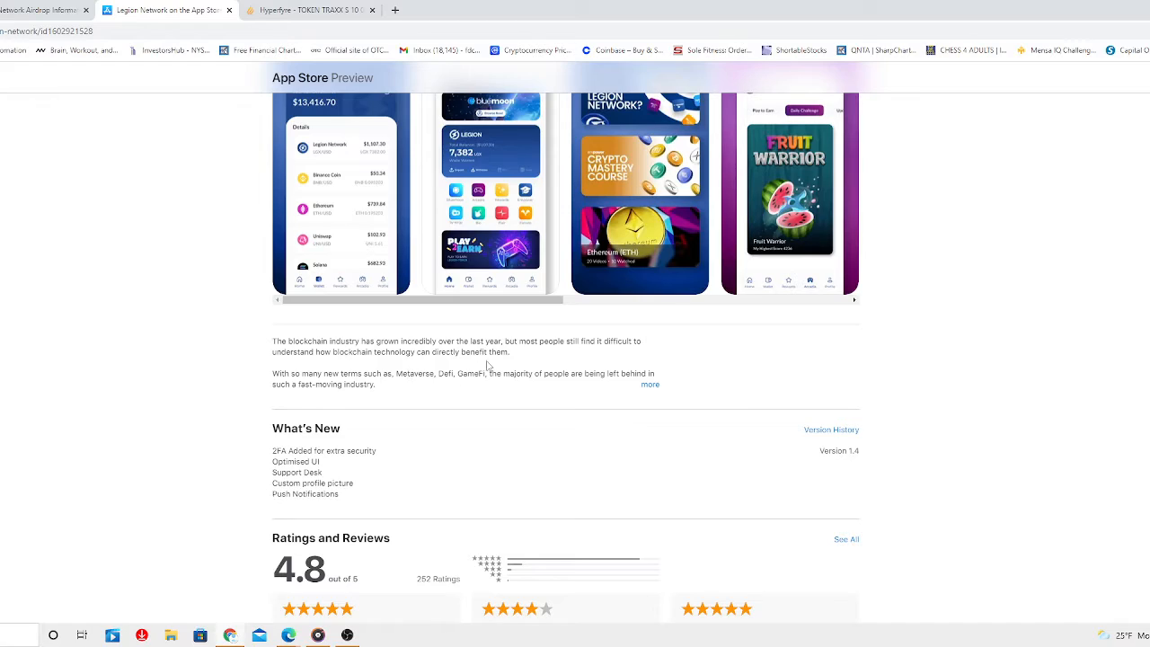
pyautogui.moveTo(549, 363)
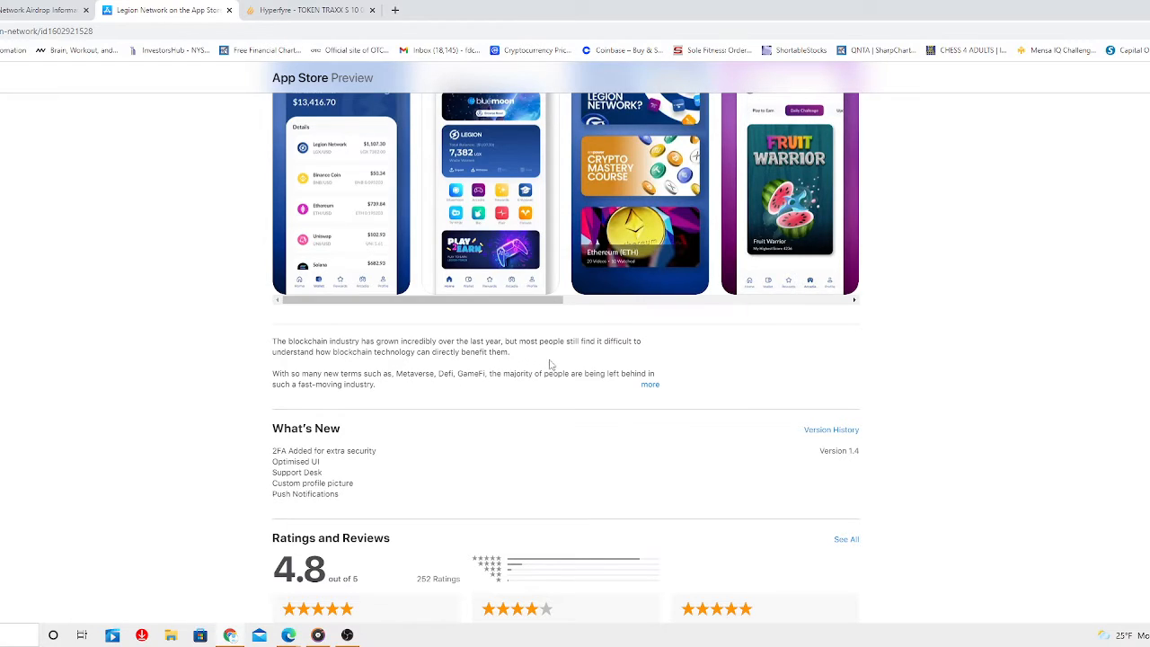
pyautogui.moveTo(575, 364)
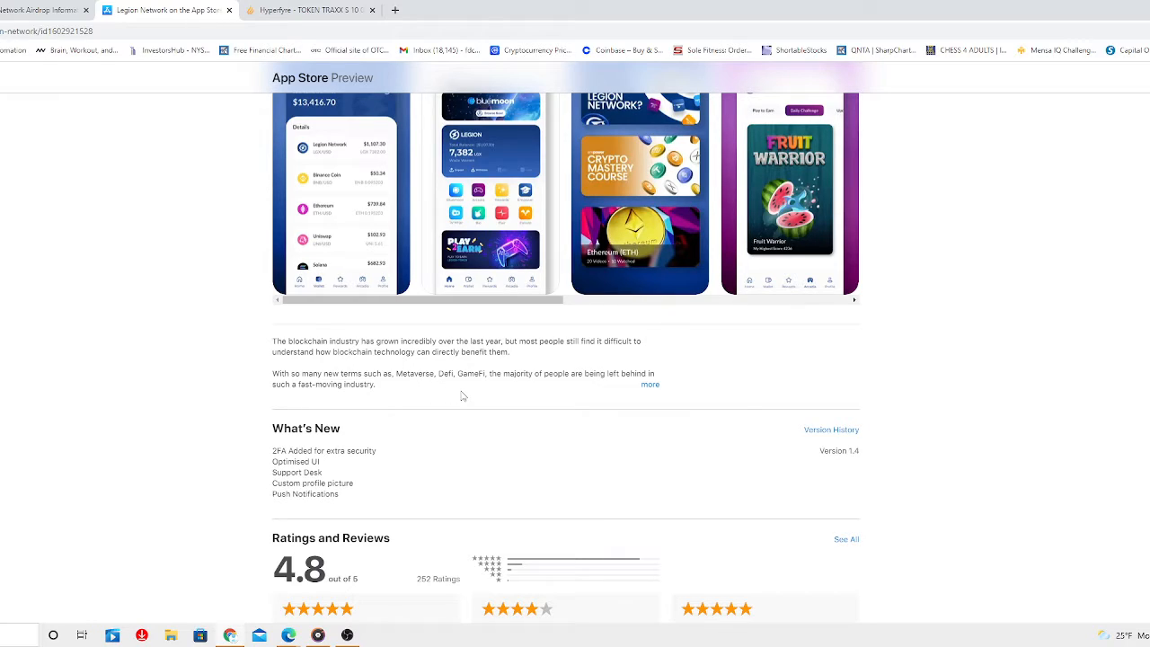
pyautogui.moveTo(492, 399)
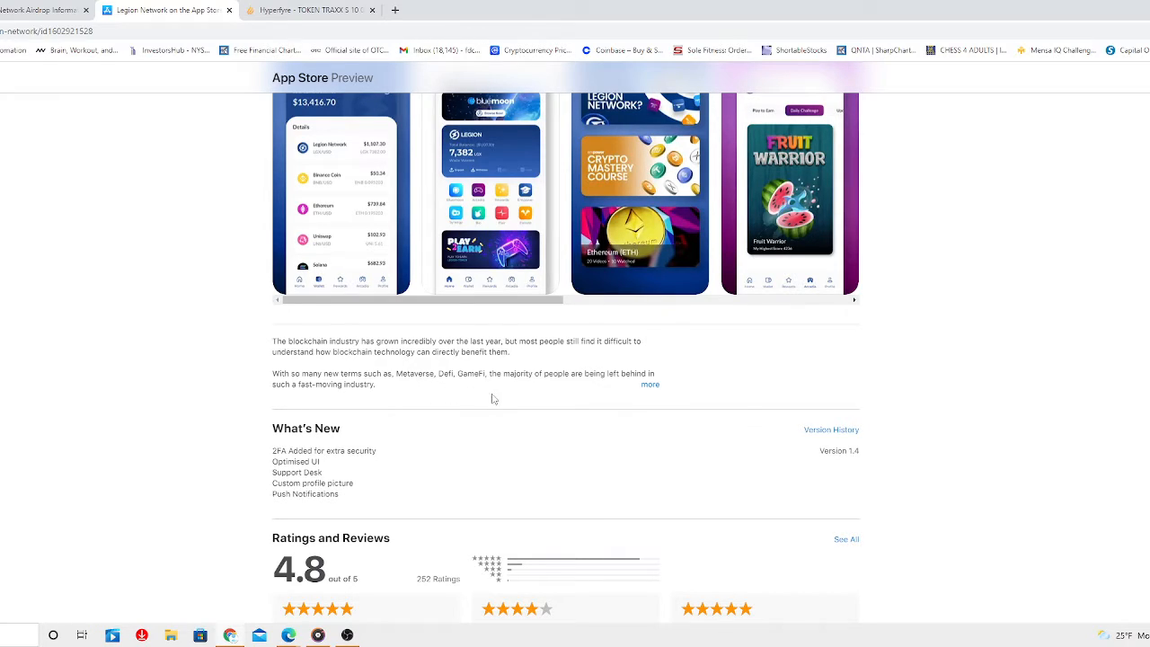
pyautogui.moveTo(611, 377)
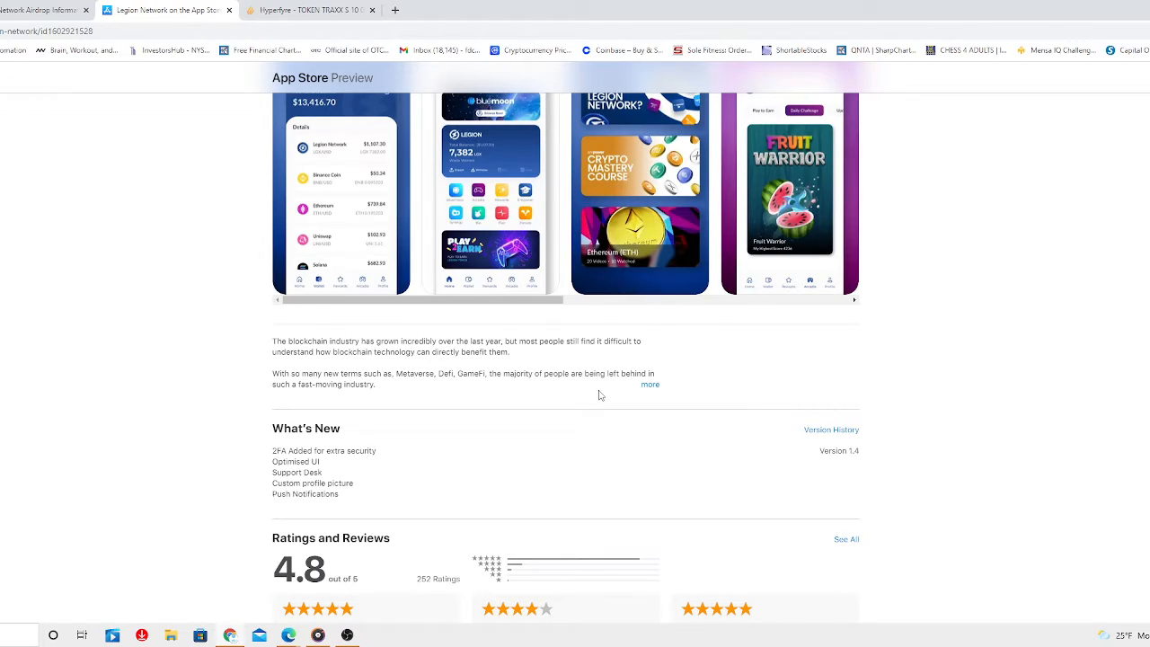
pyautogui.click(650, 384)
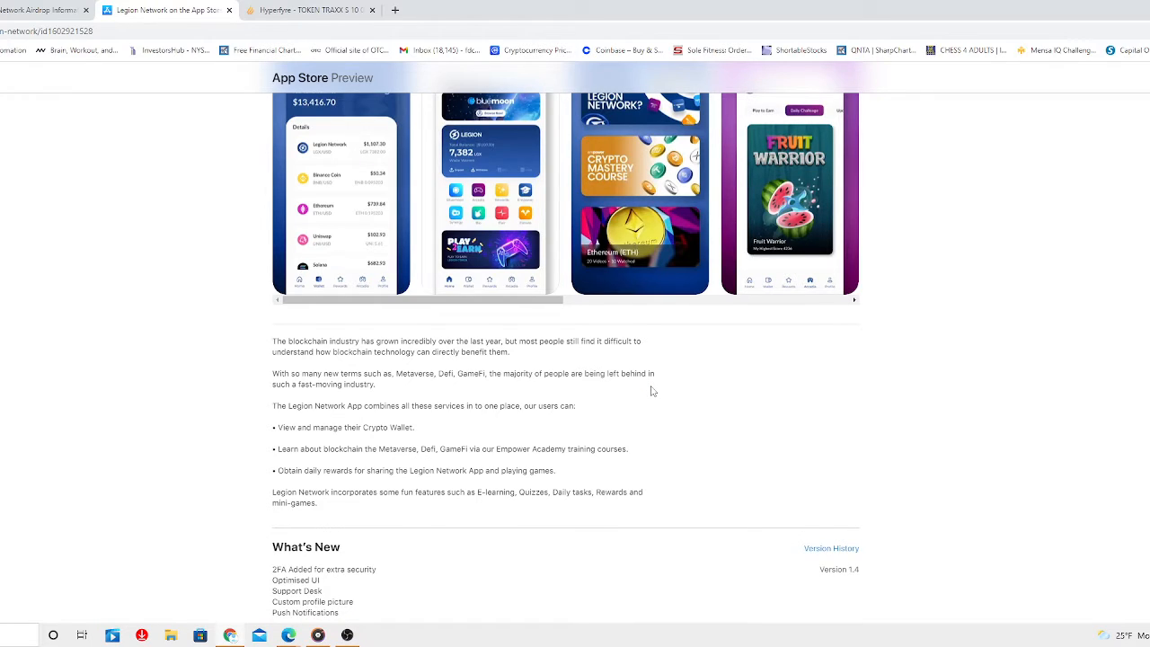
pyautogui.moveTo(661, 388)
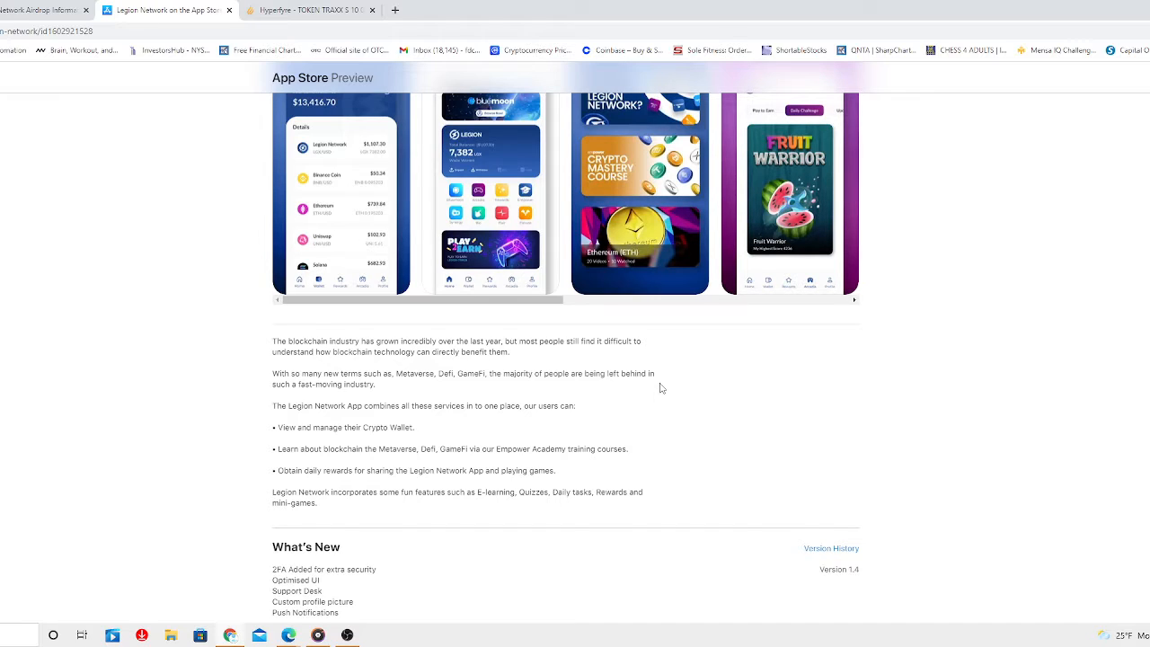
pyautogui.scroll(-3)
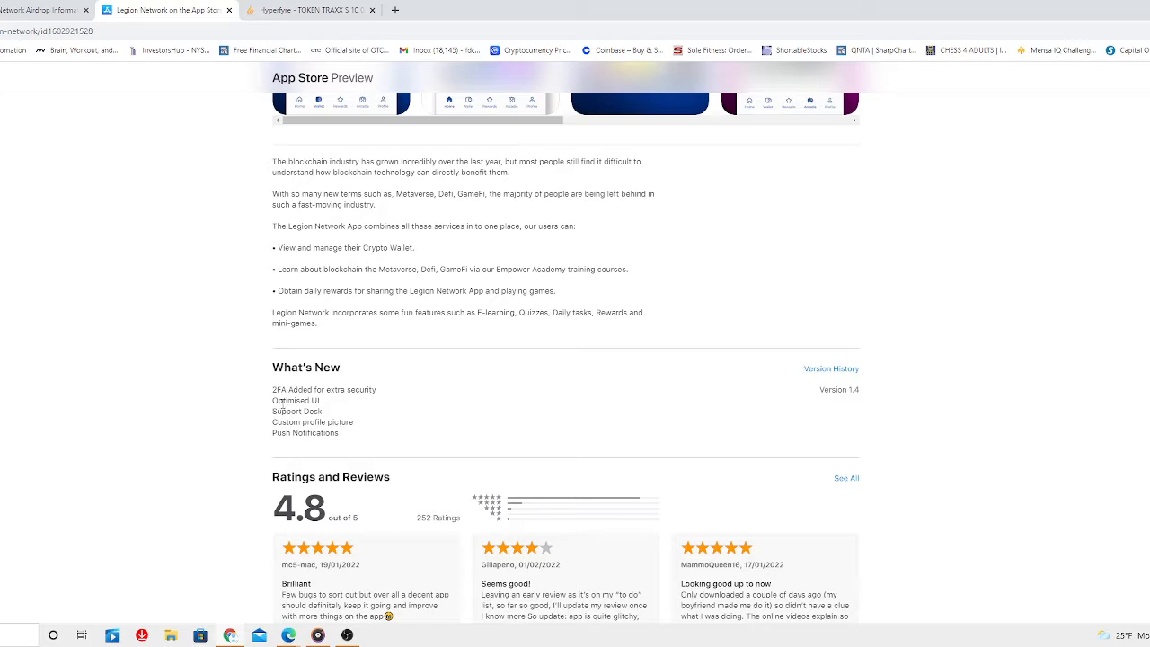
pyautogui.moveTo(352, 393)
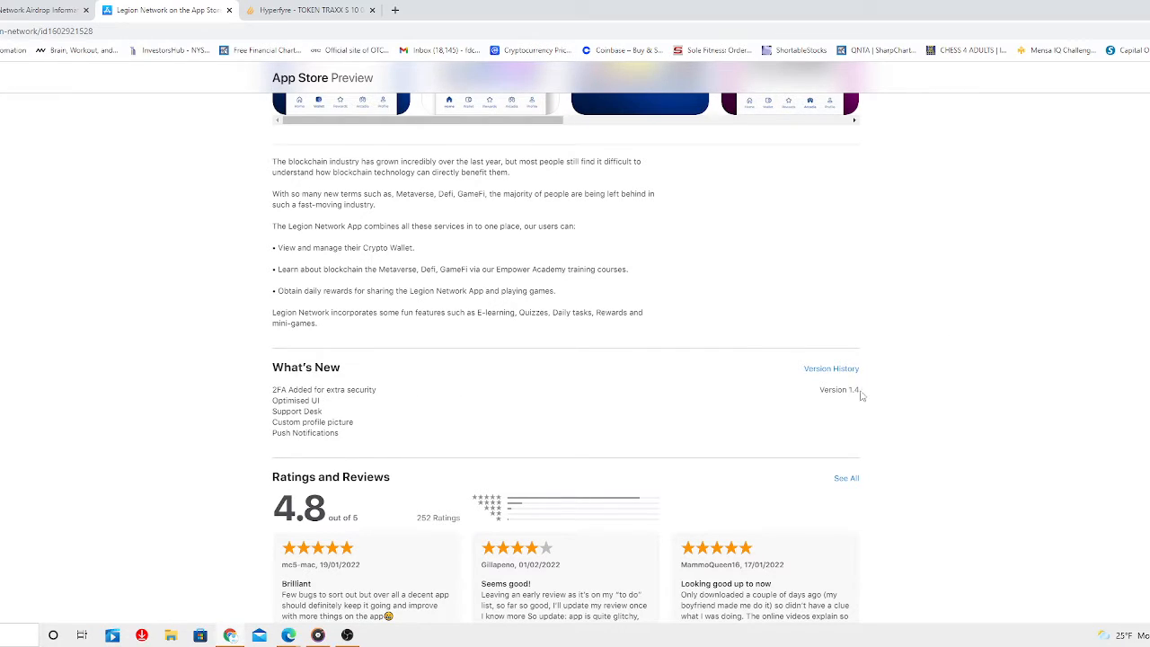
pyautogui.moveTo(305, 410)
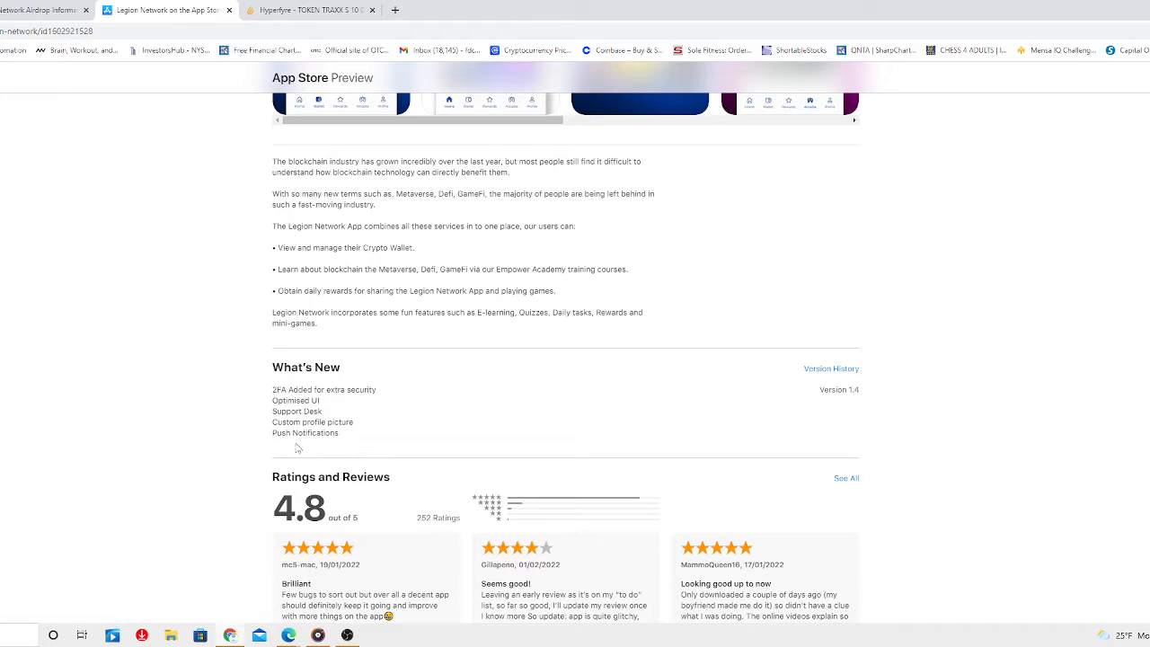
pyautogui.moveTo(872, 402)
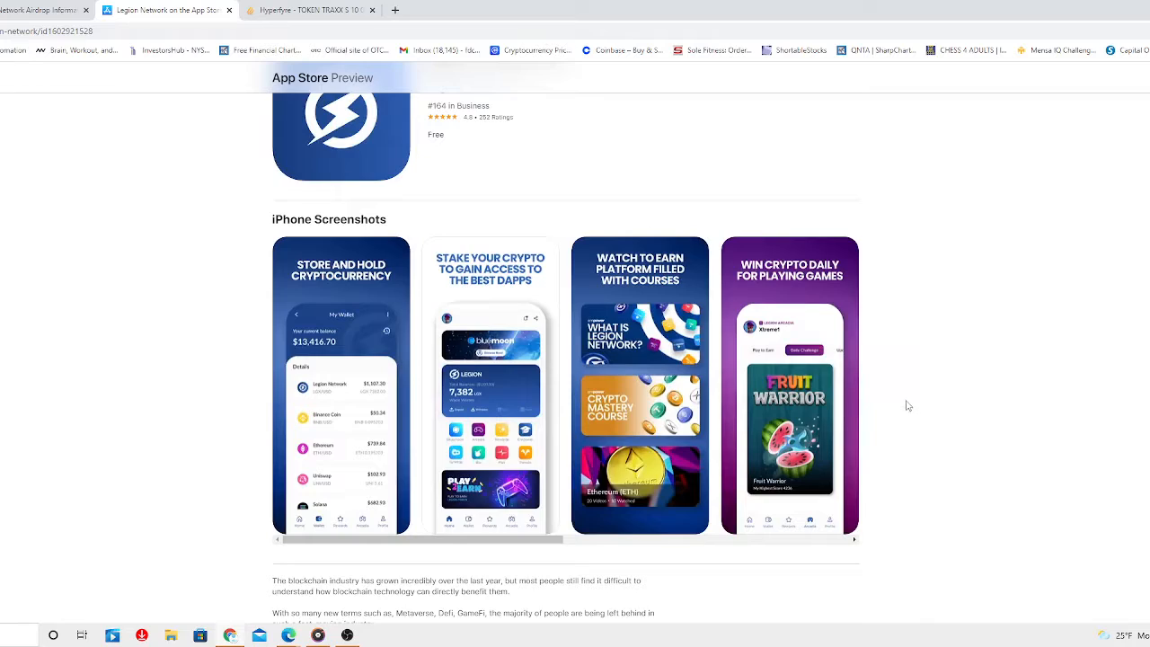
pyautogui.moveTo(917, 399)
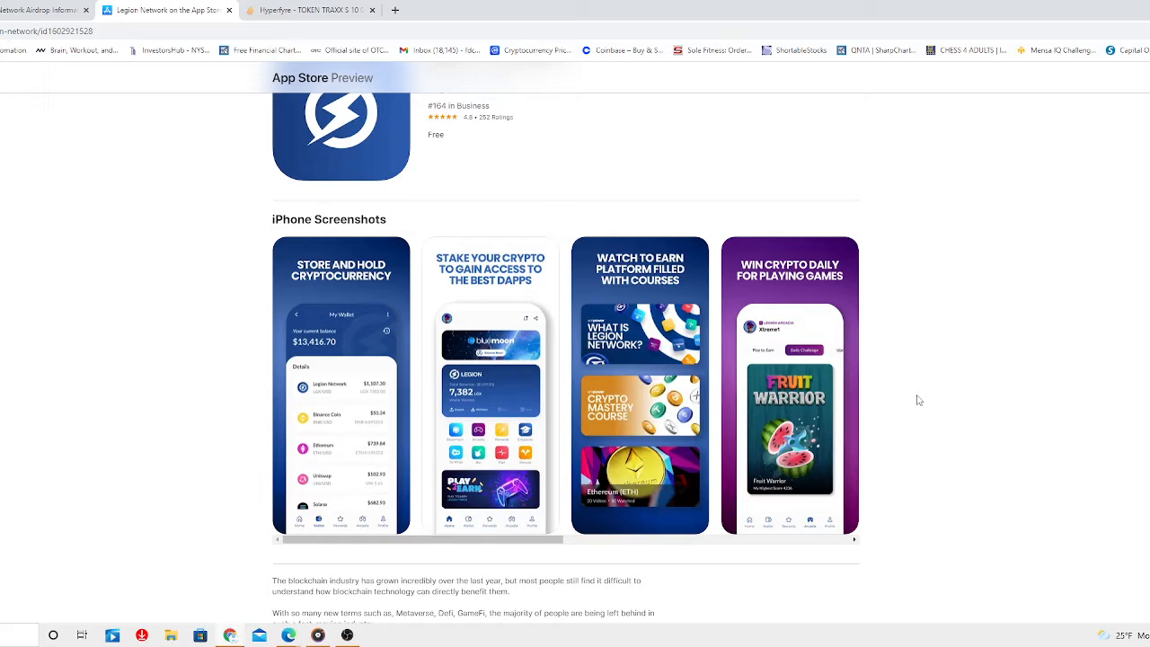
pyautogui.moveTo(833, 406)
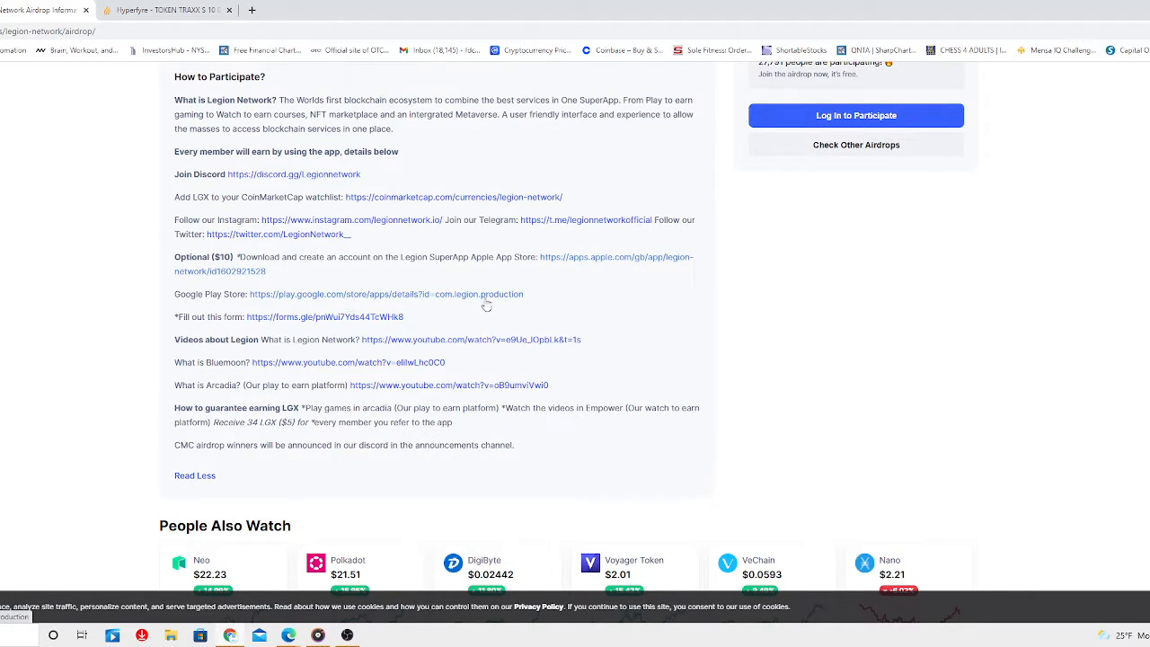
pyautogui.moveTo(320, 323)
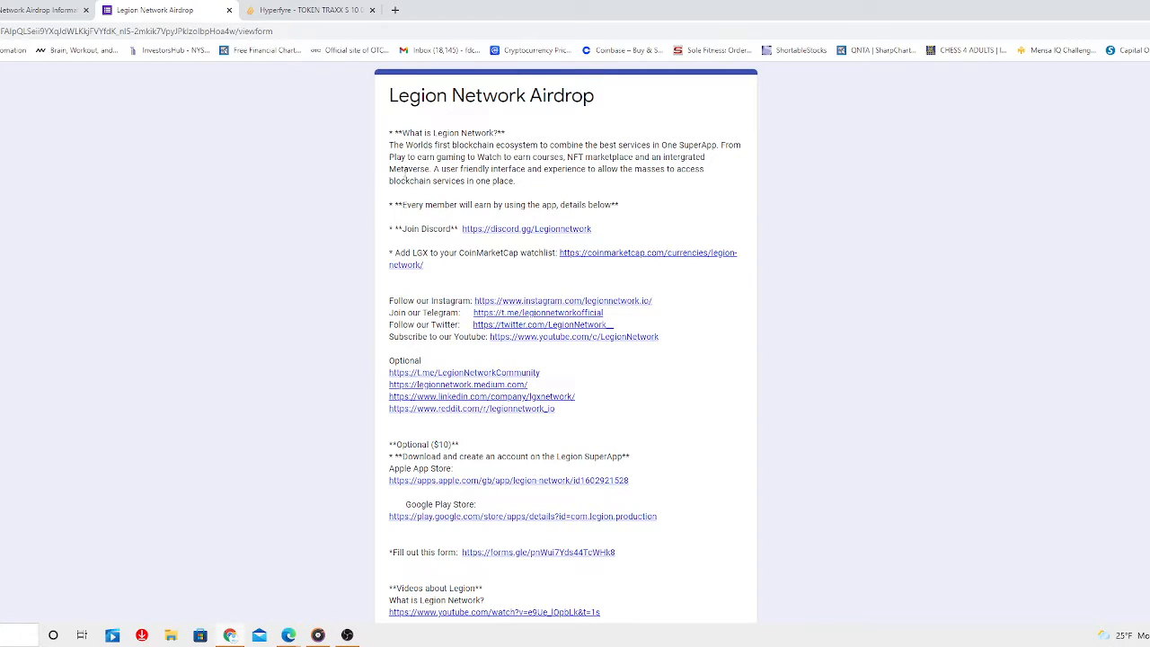
pyautogui.scroll(-3)
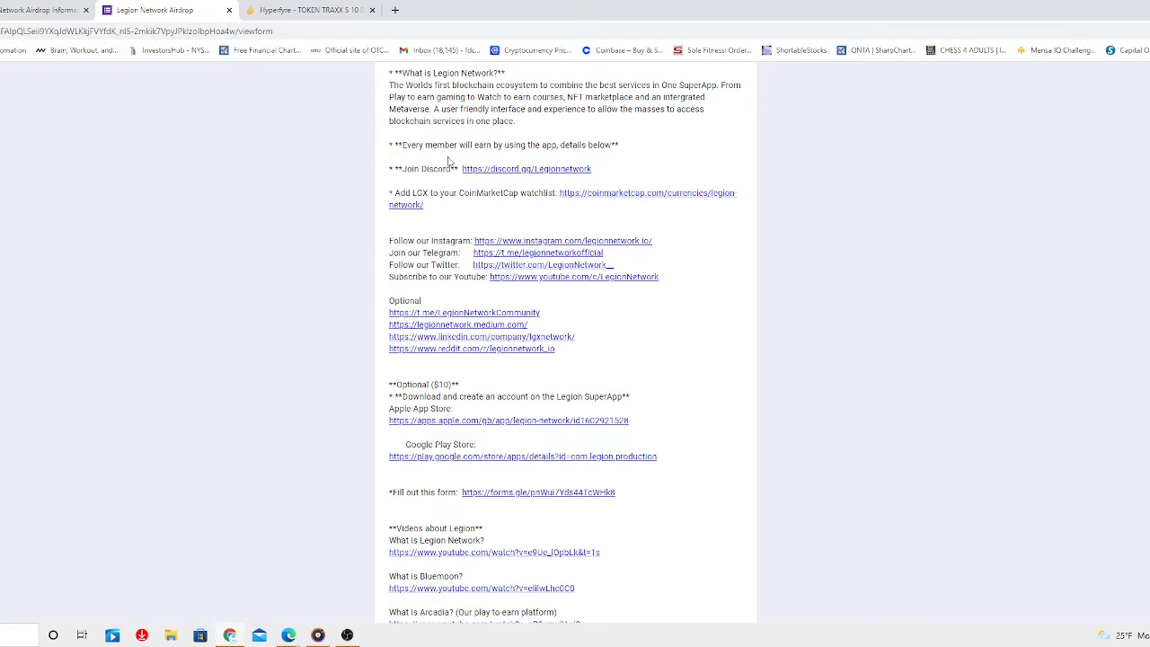
pyautogui.moveTo(620, 155)
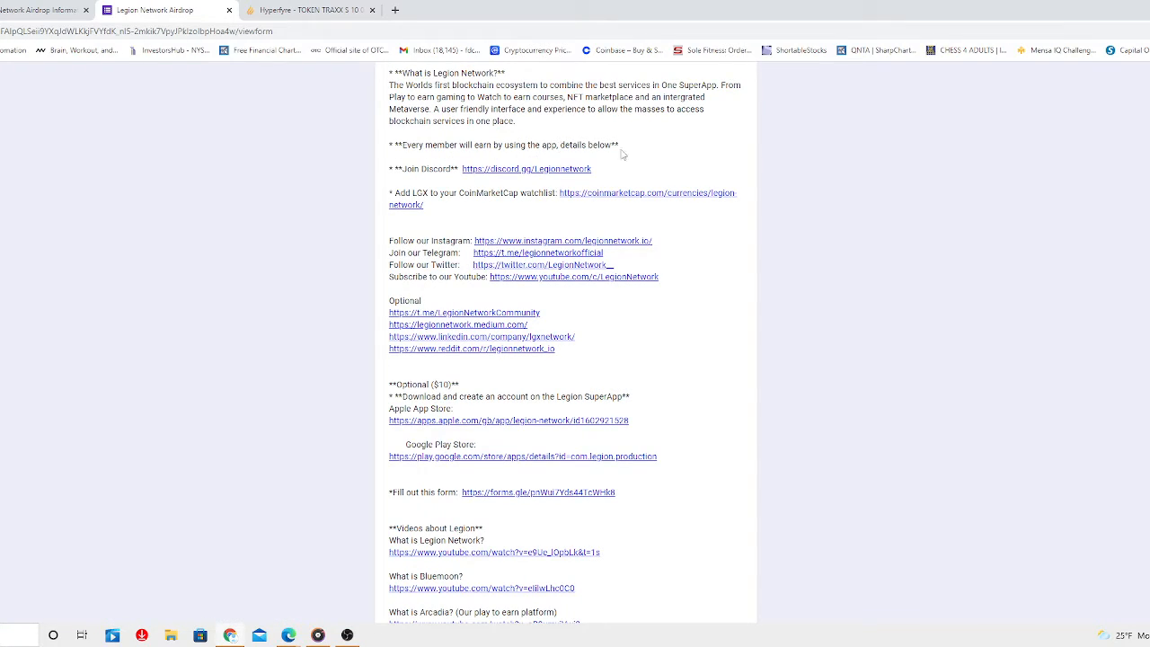
pyautogui.moveTo(430, 183)
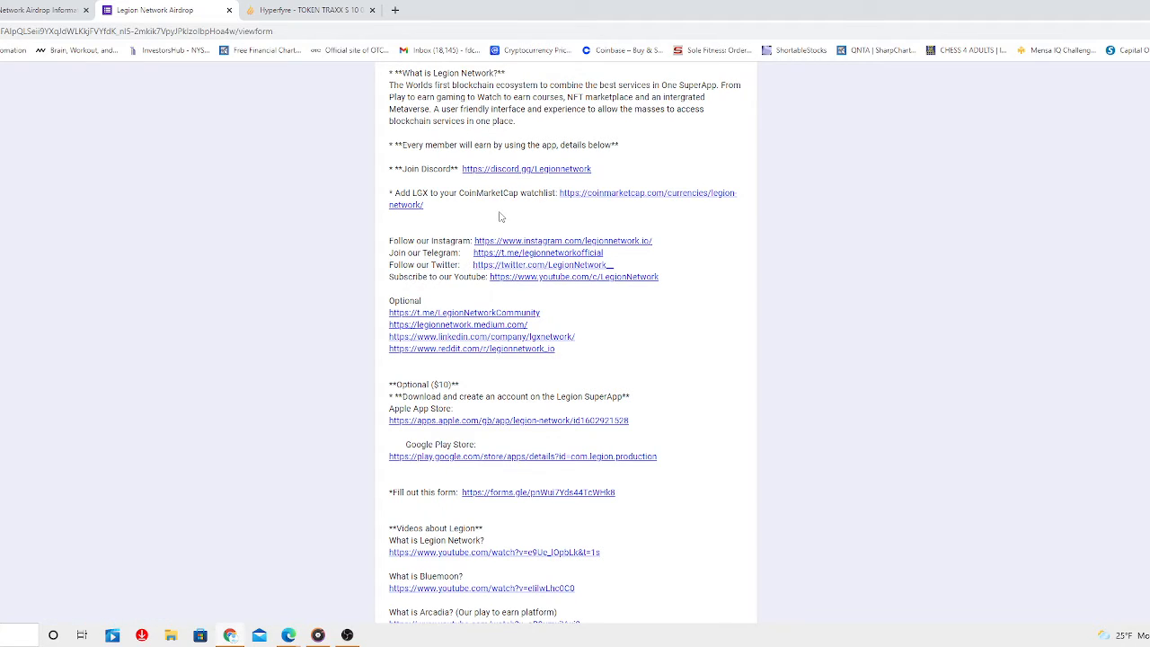
pyautogui.scroll(-3)
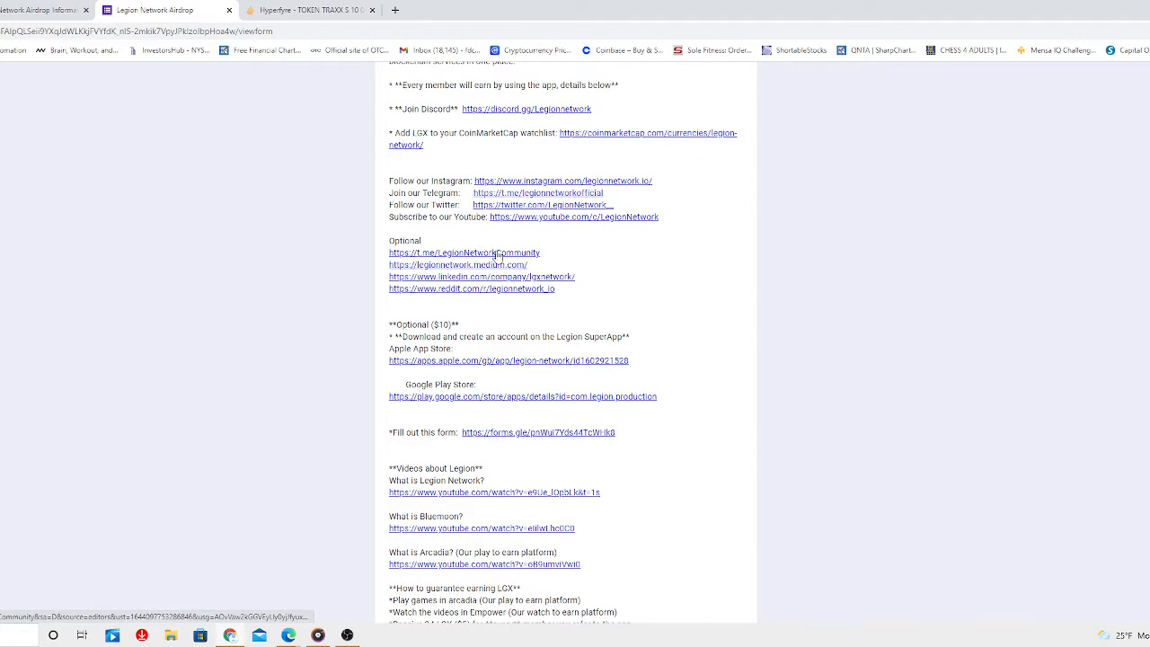
pyautogui.scroll(-3)
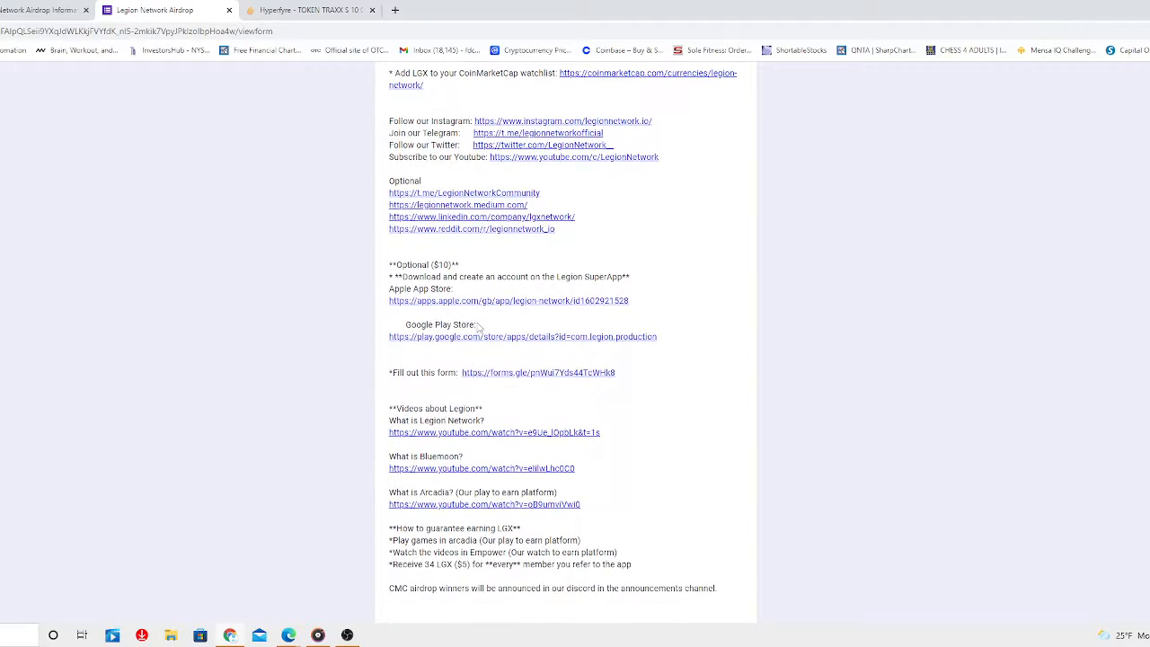
pyautogui.scroll(-3)
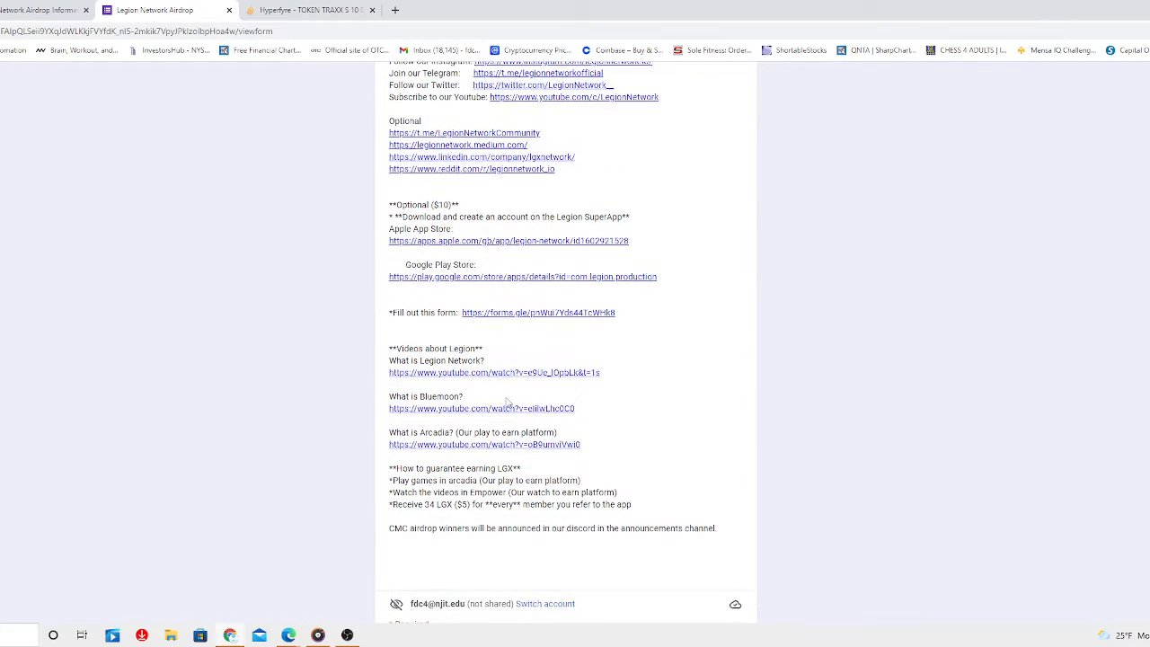
pyautogui.moveTo(562, 428)
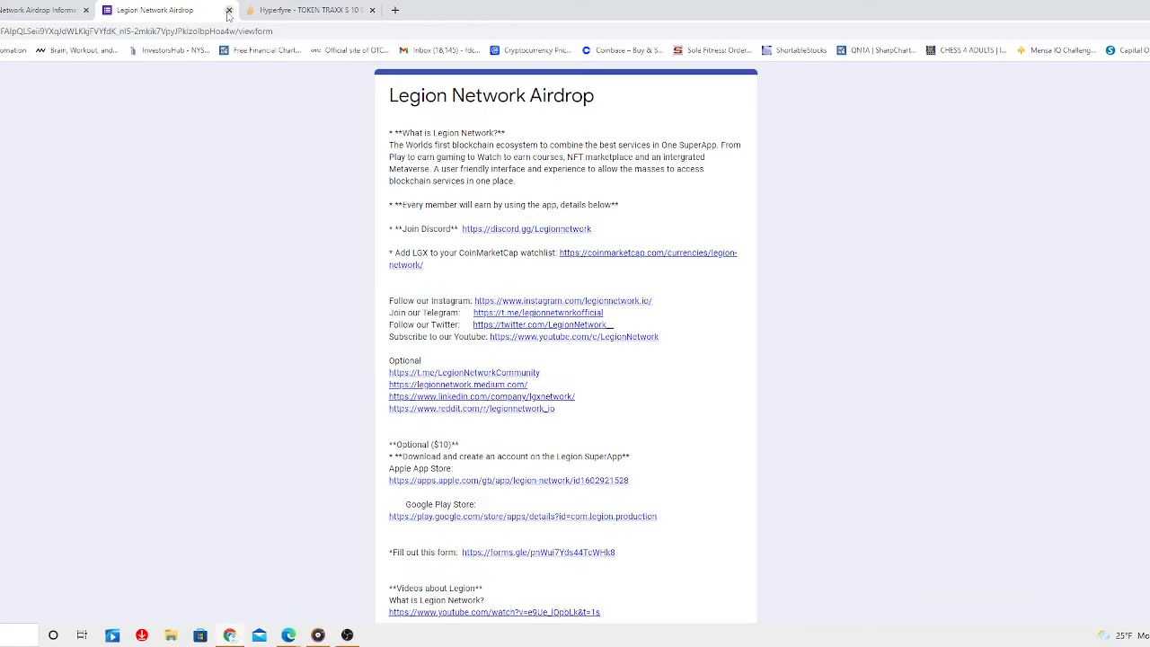
pyautogui.moveTo(180, 9)
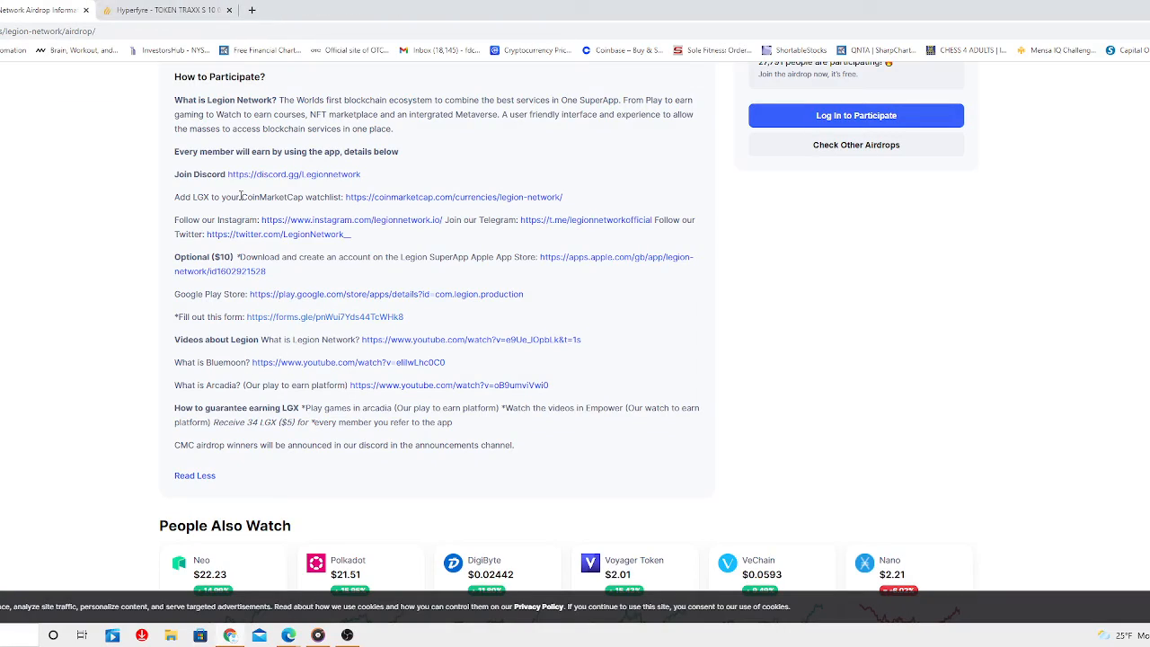
pyautogui.moveTo(645, 302)
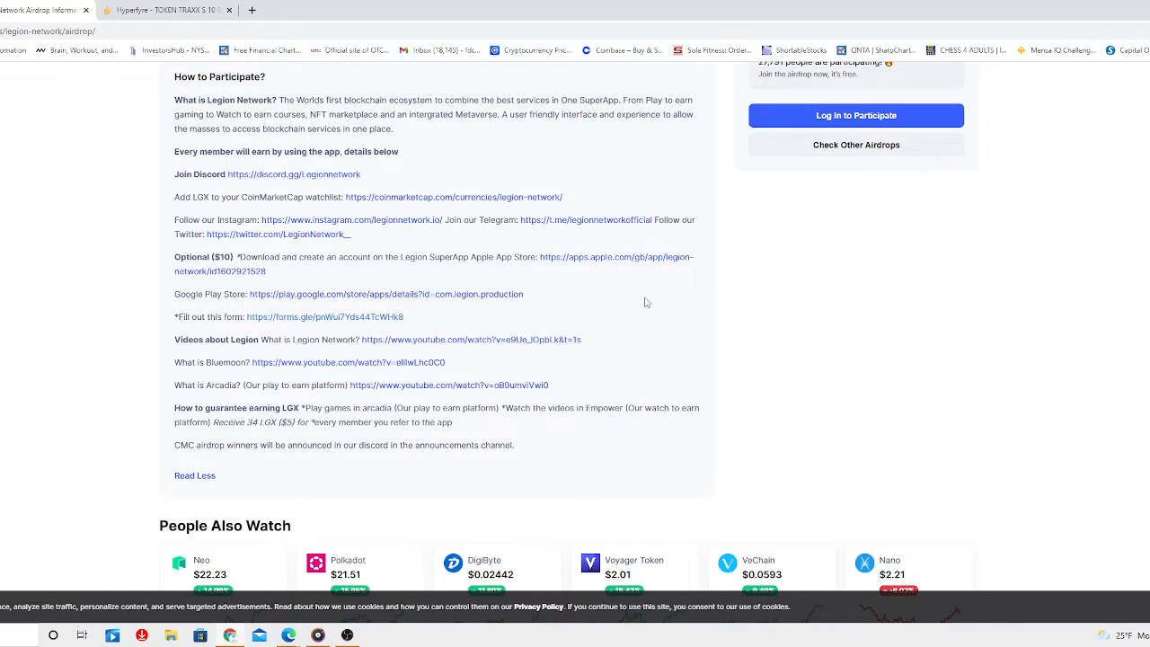
pyautogui.scroll(3)
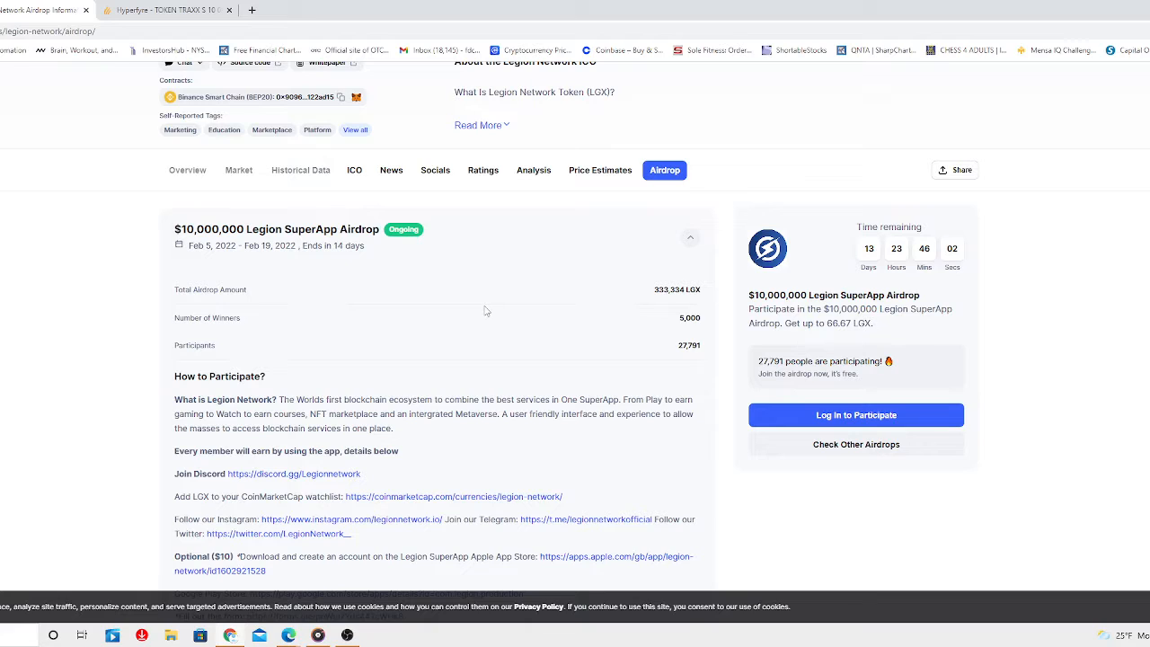
pyautogui.scroll(-3)
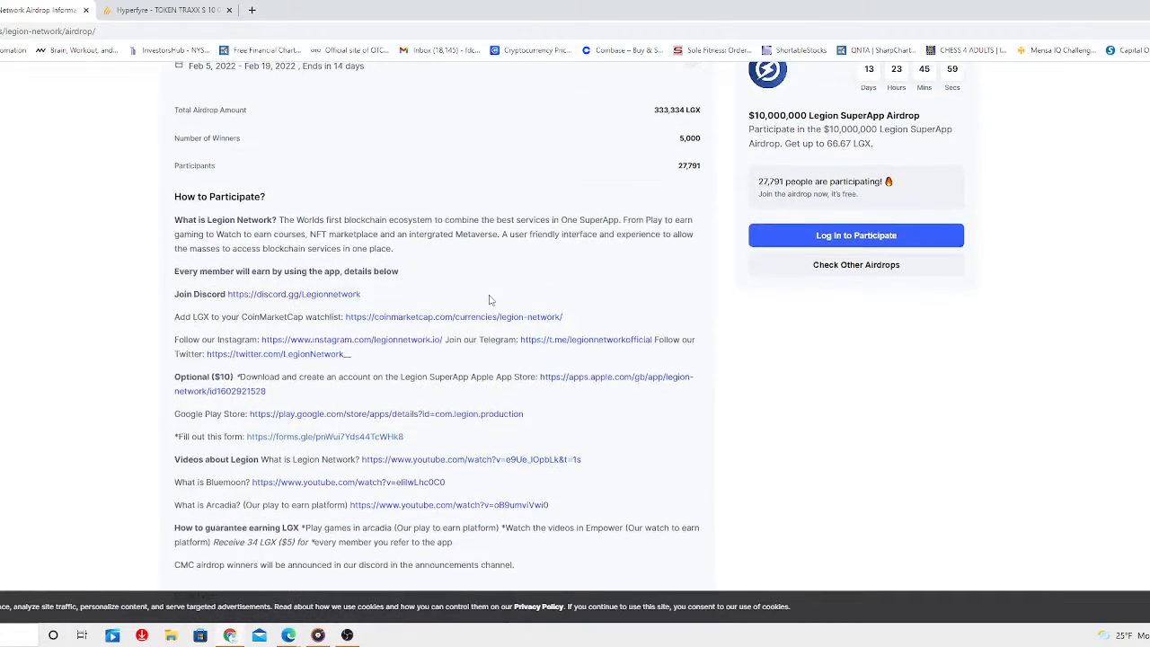
pyautogui.scroll(-3)
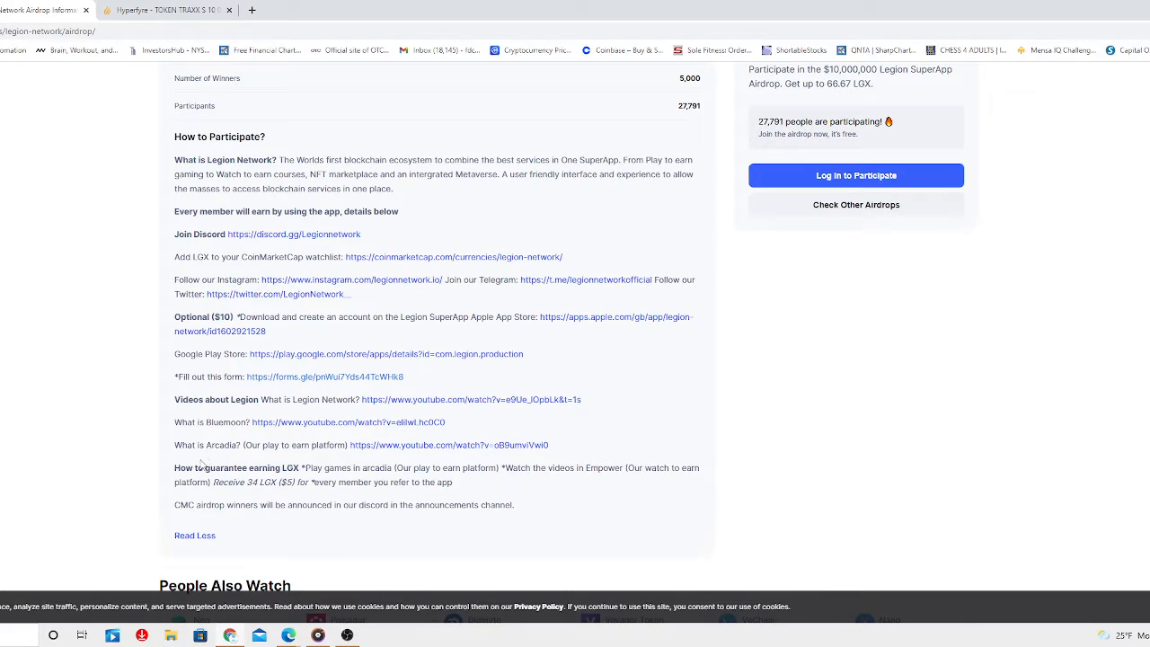
pyautogui.moveTo(228, 445)
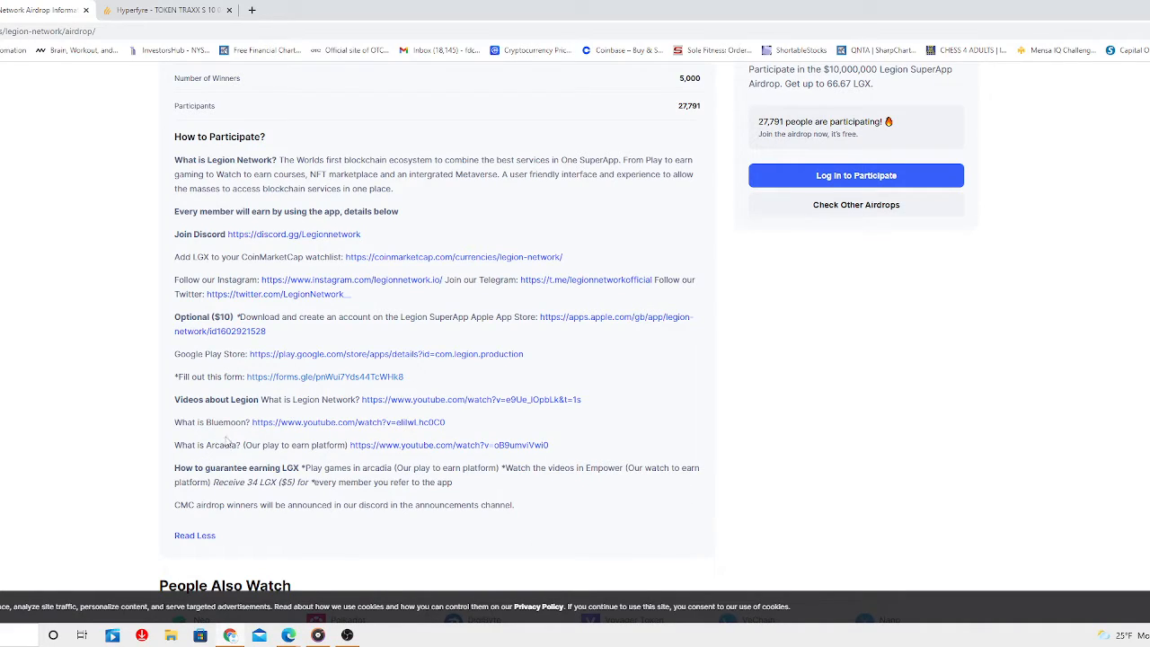
pyautogui.moveTo(228, 435)
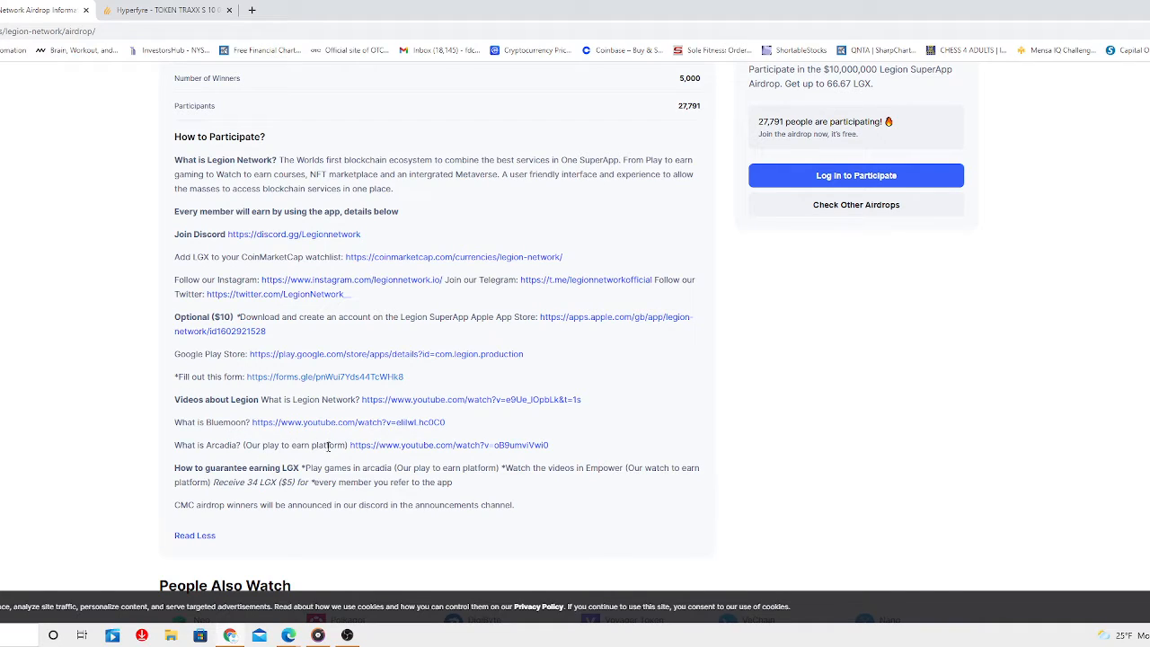
pyautogui.moveTo(390, 467)
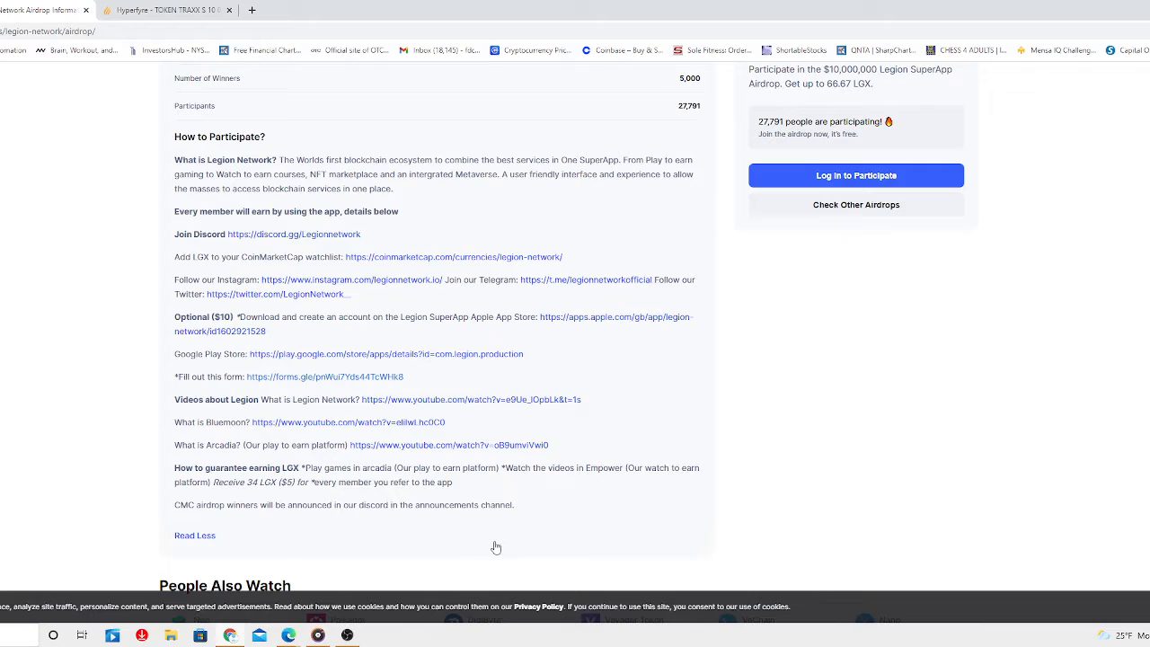
pyautogui.moveTo(586, 503)
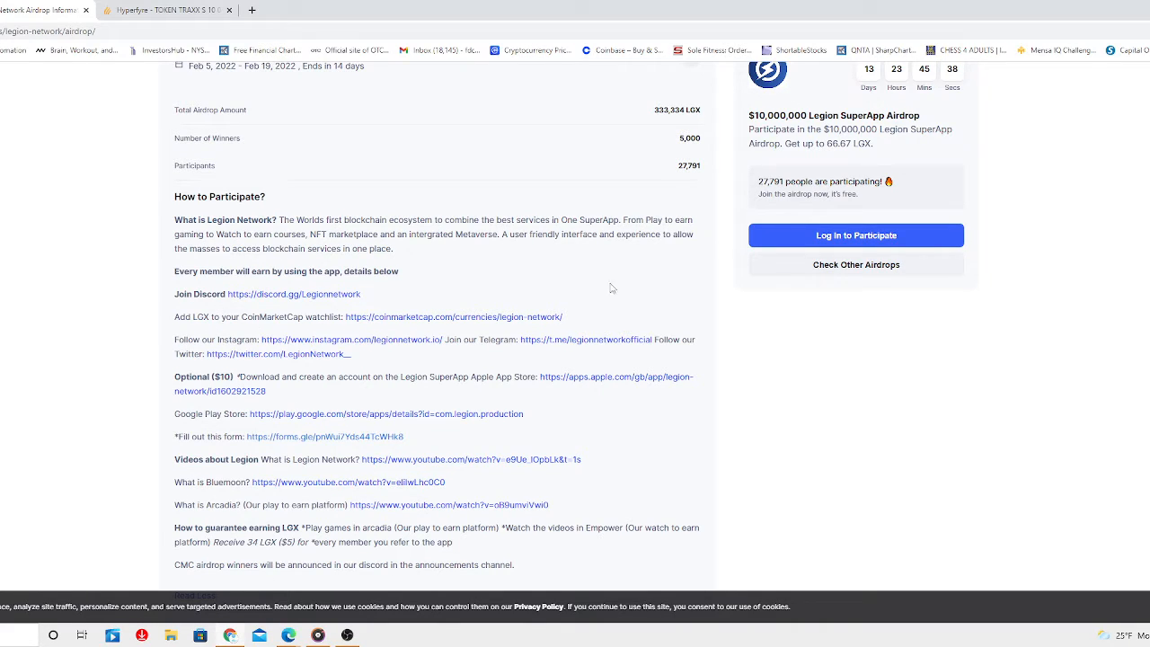
pyautogui.scroll(3)
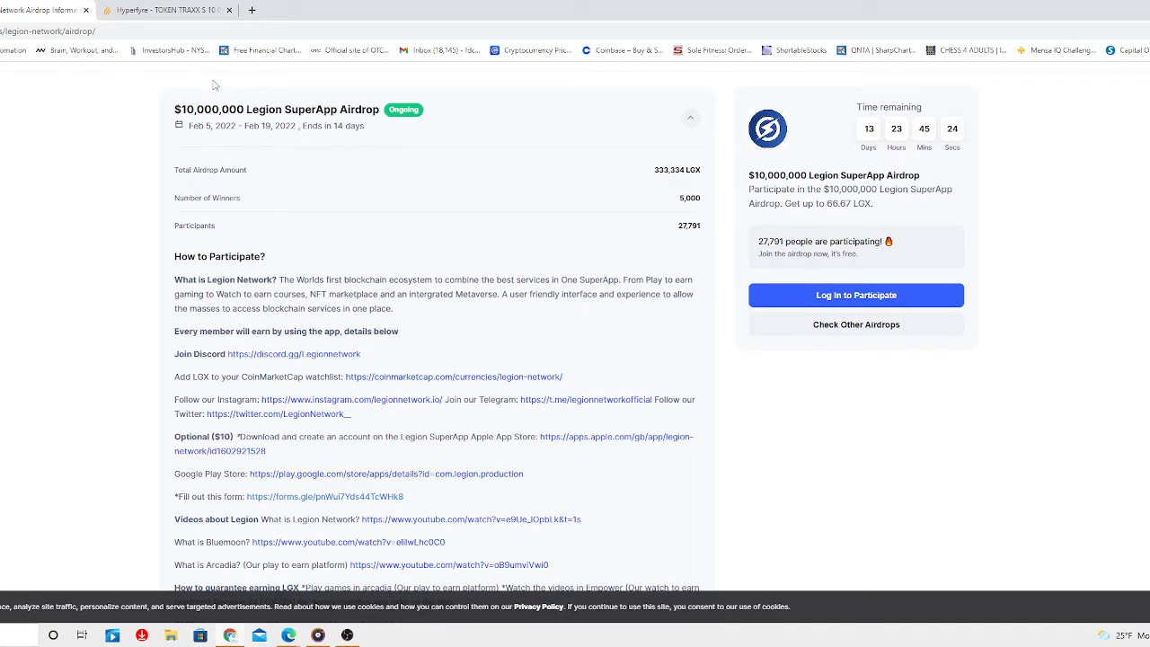
pyautogui.click(180, 11)
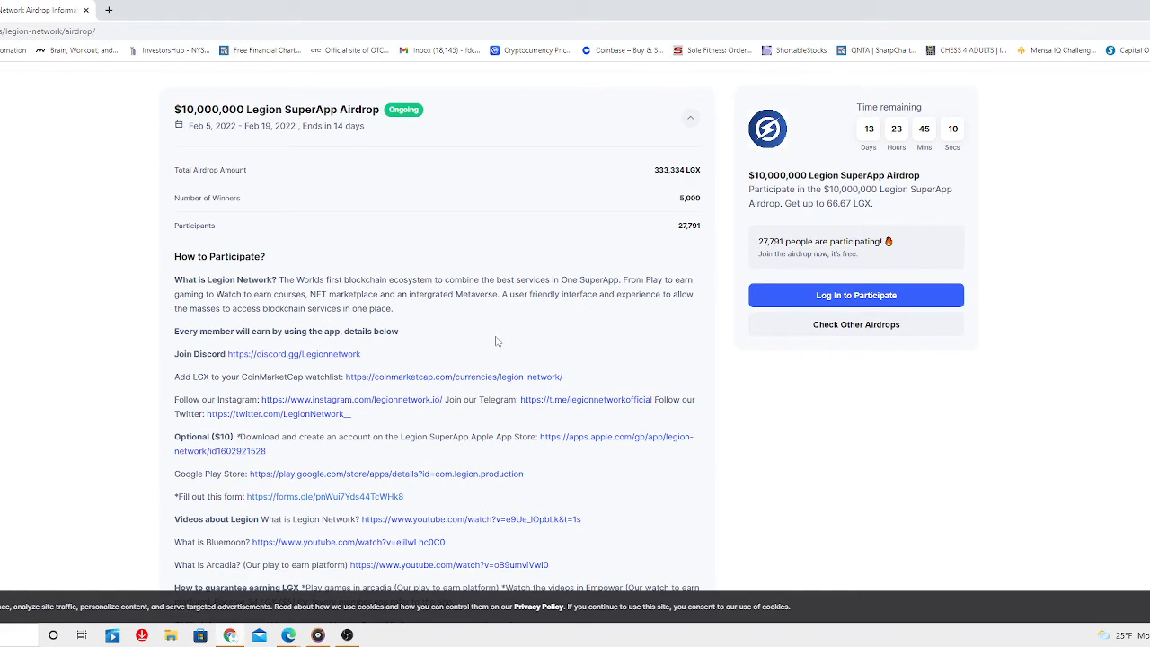
pyautogui.moveTo(492, 344)
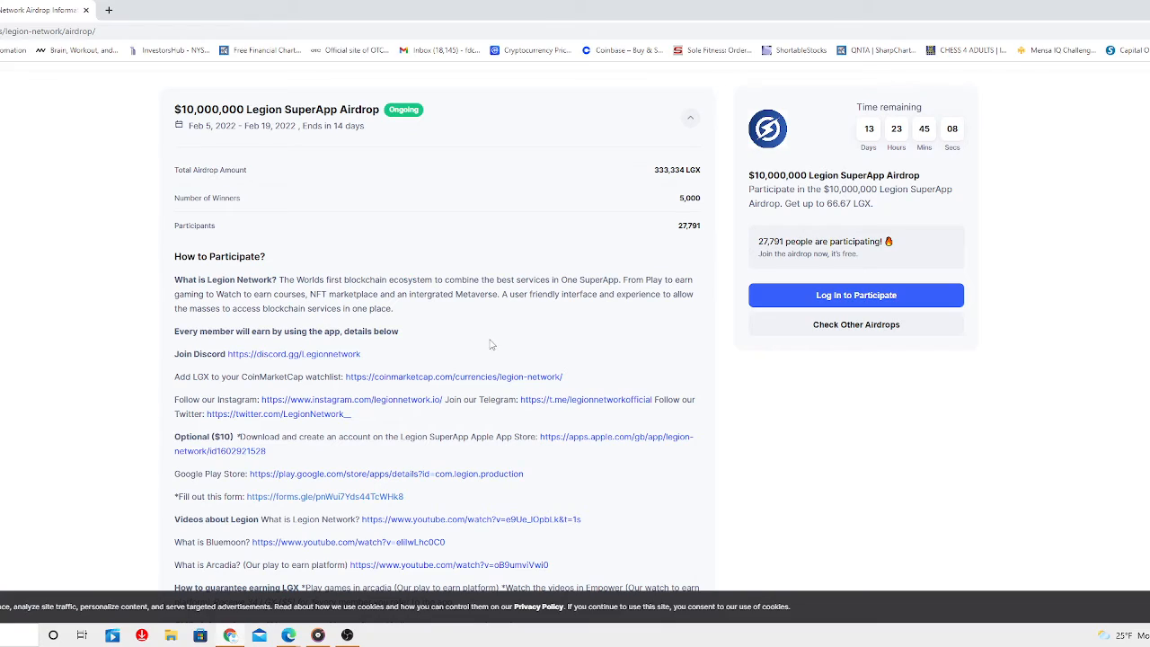
pyautogui.moveTo(495, 339)
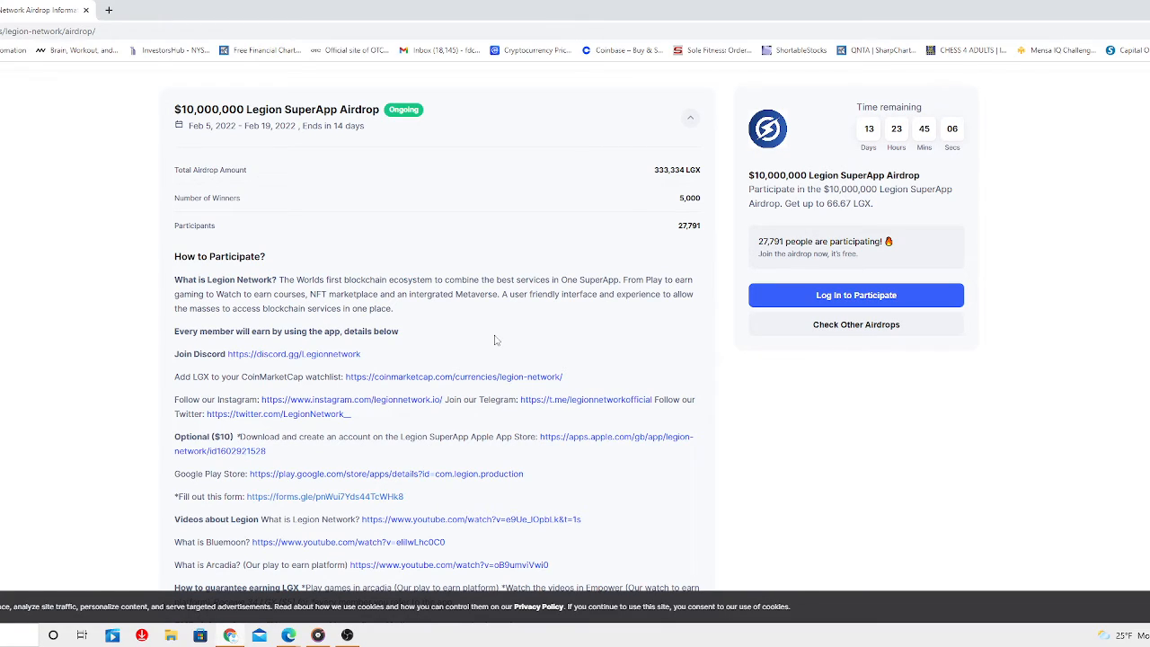